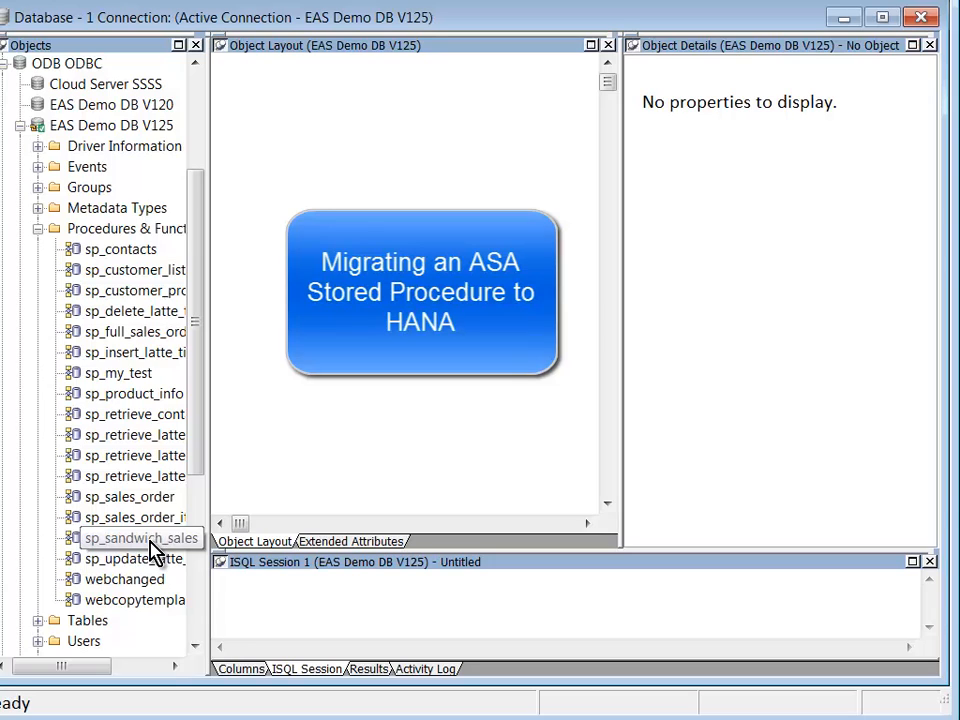
# Select sp_sandwich_sales under EAS Demo DB V125 Procedures & Functions to view its definition.
pyautogui.click(135, 537)
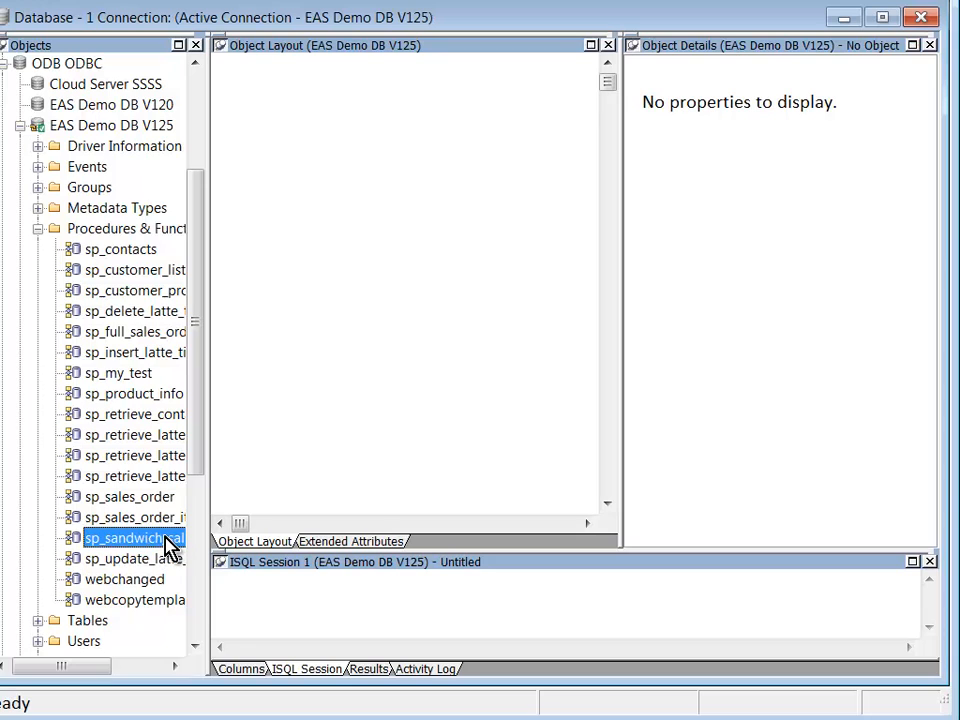
pyautogui.moveTo(705, 192)
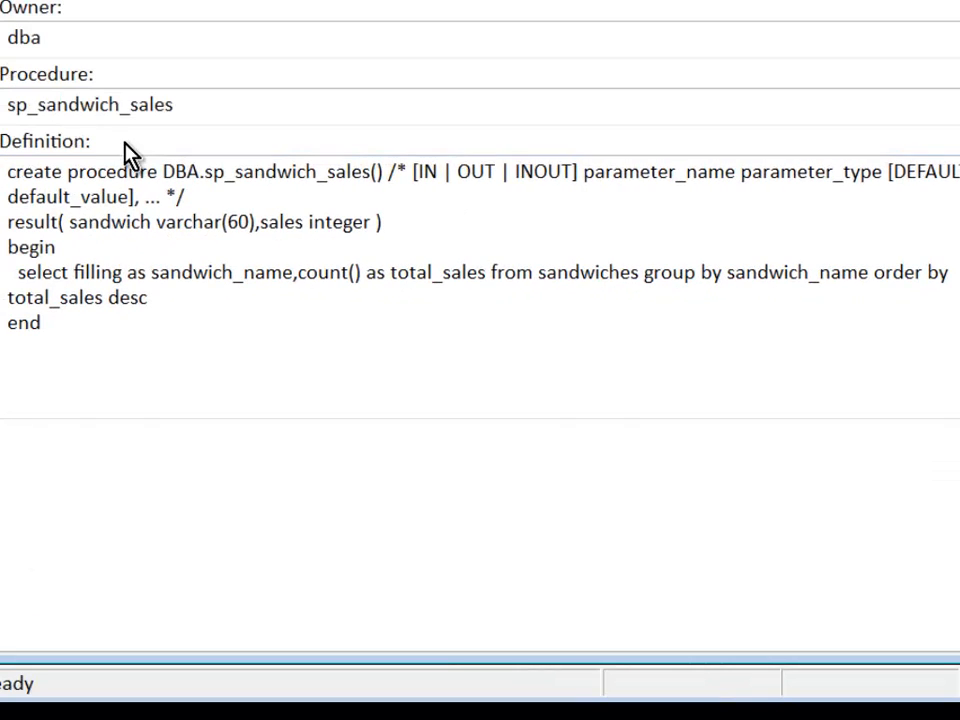
pyautogui.moveTo(396, 171); pyautogui.dragTo(463, 171)
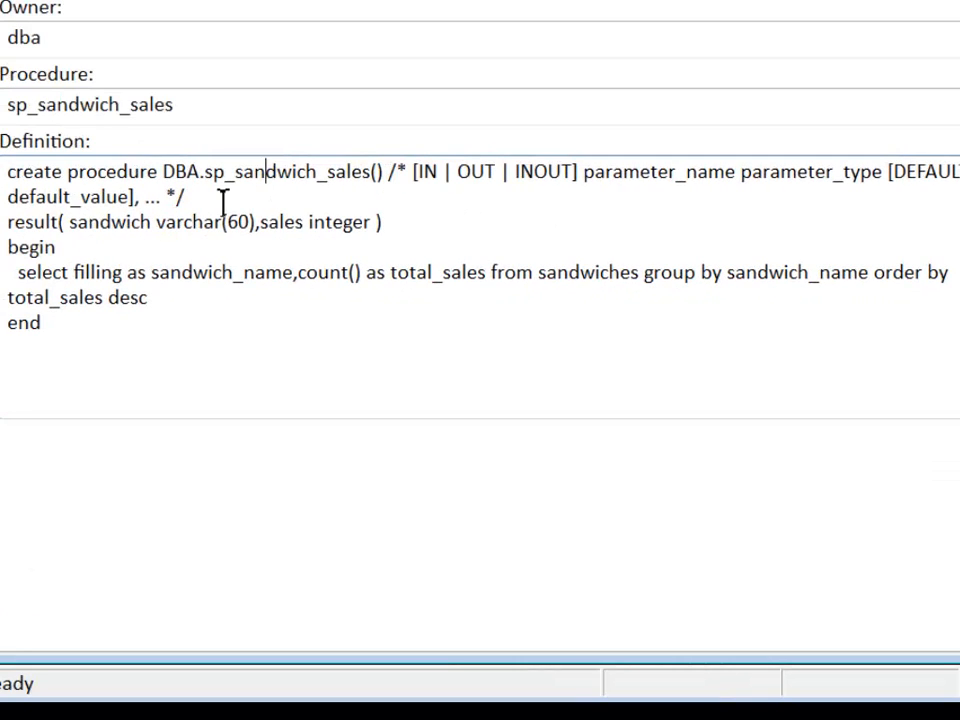
pyautogui.moveTo(7, 222); pyautogui.dragTo(153, 222)
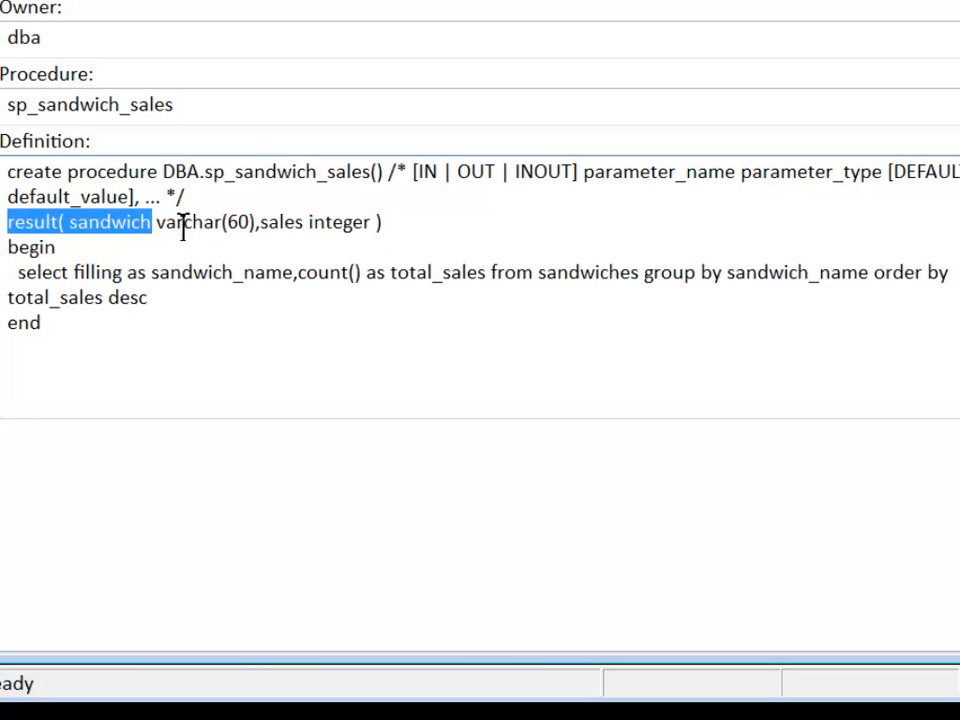
pyautogui.click(382, 222)
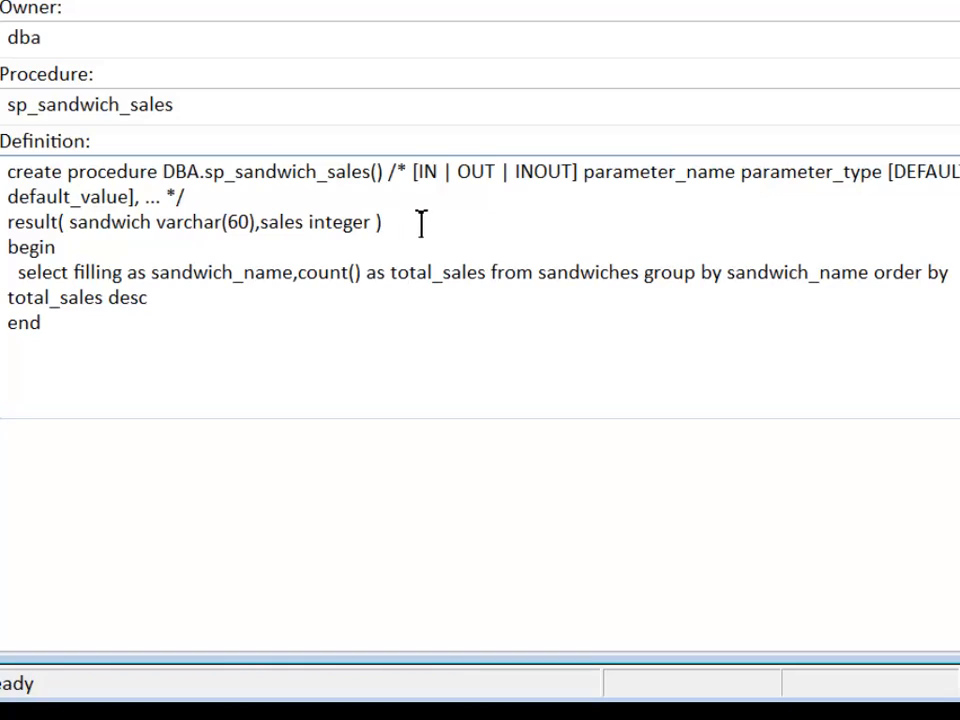
pyautogui.moveTo(25, 290)
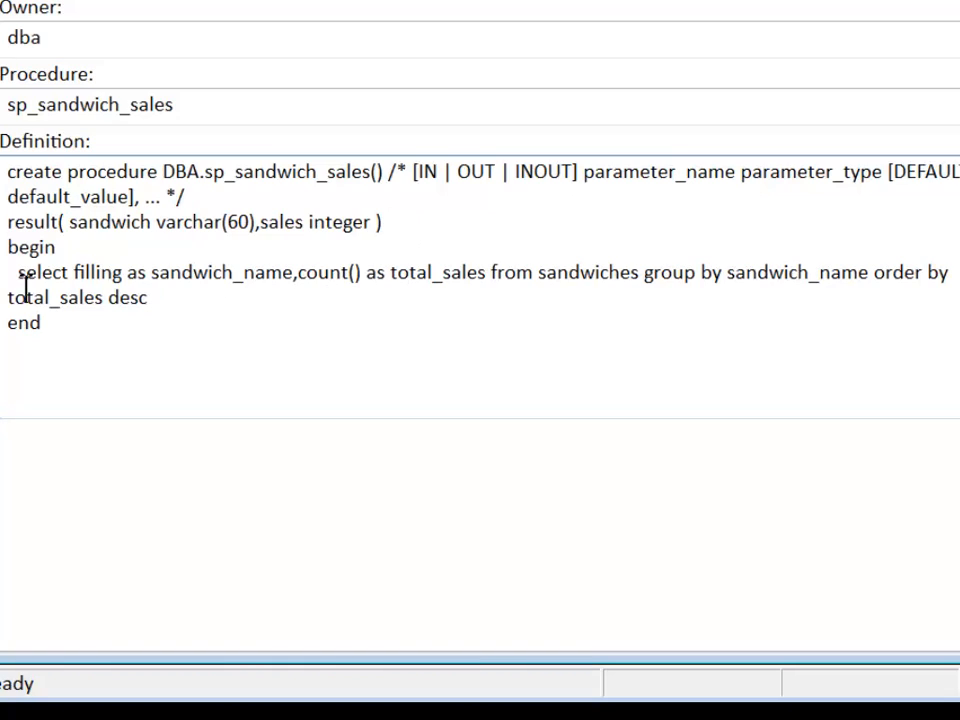
pyautogui.moveTo(755, 335)
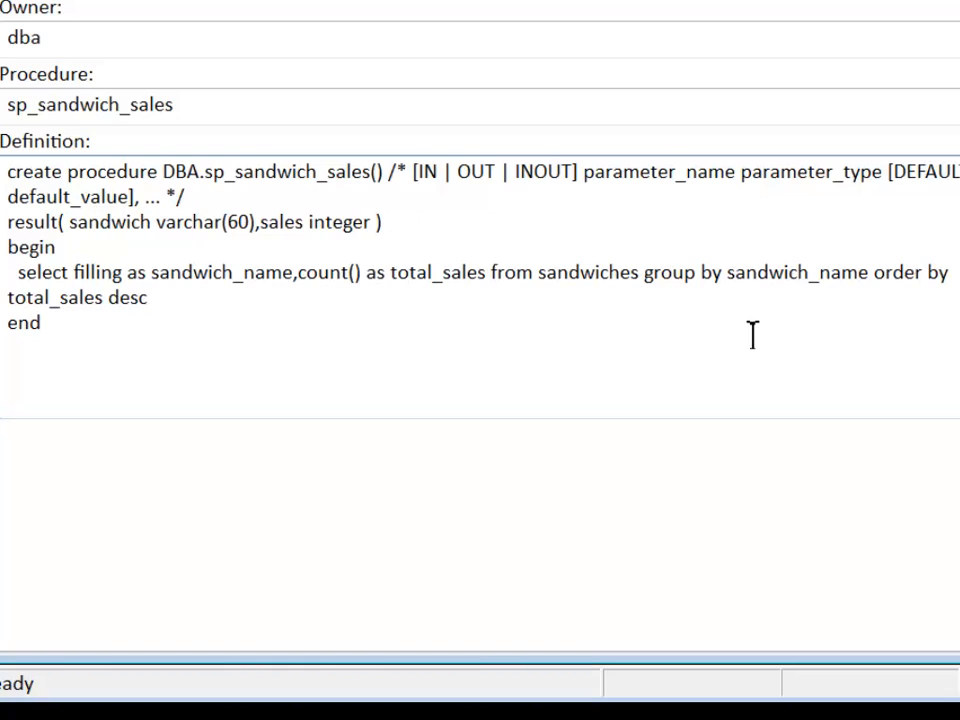
pyautogui.moveTo(418, 300)
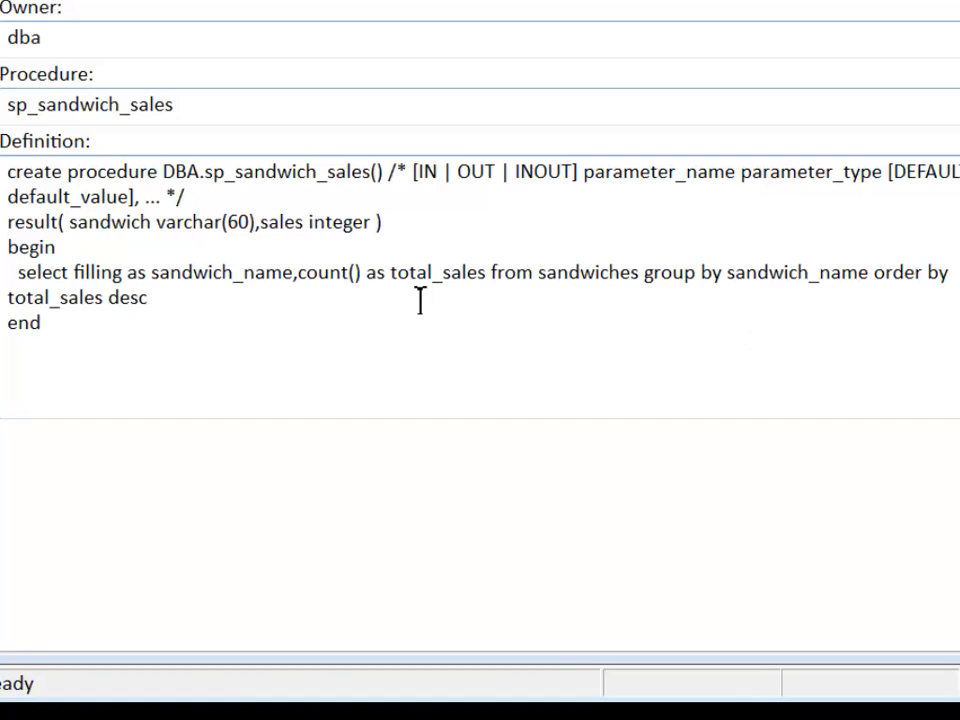
pyautogui.moveTo(475, 273)
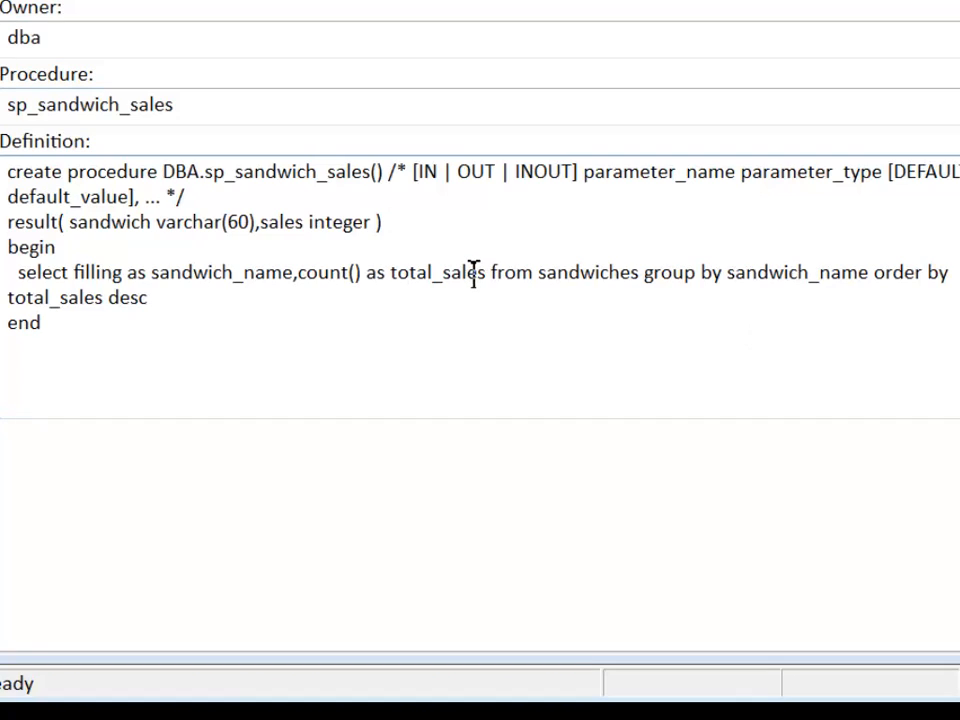
pyautogui.moveTo(582, 342)
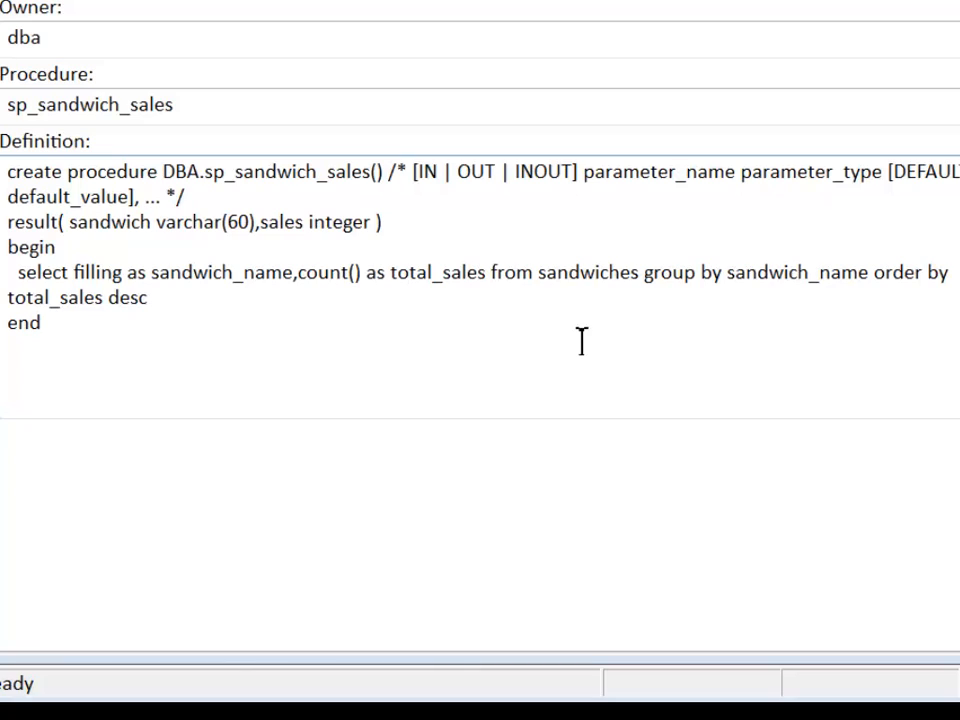
pyautogui.moveTo(697, 335)
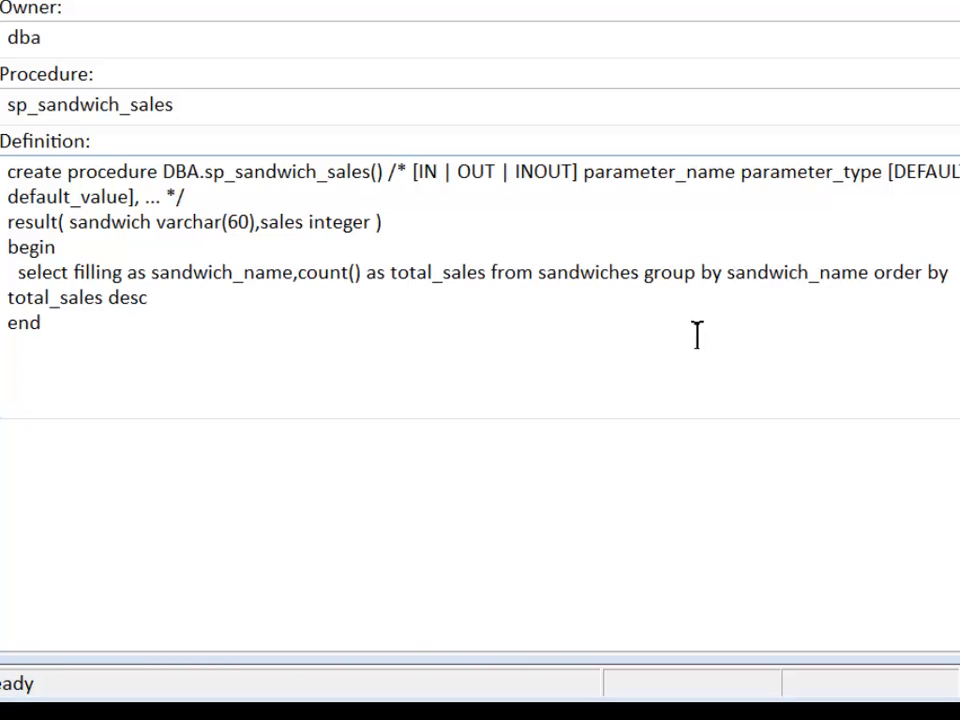
pyautogui.moveTo(697, 335)
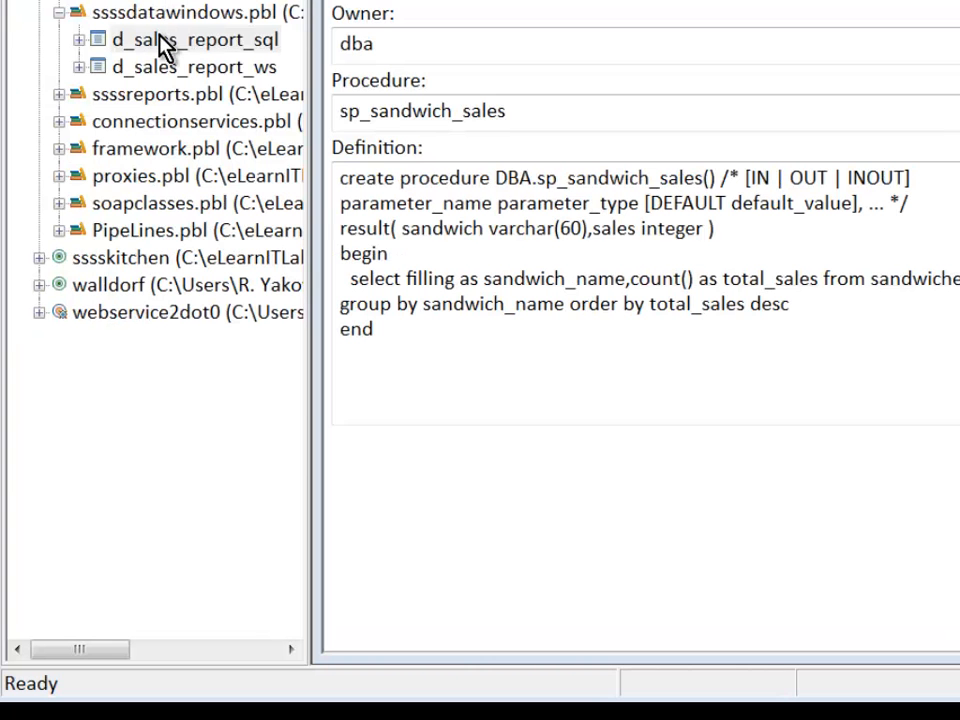
# Open d_sales_report_sql in the DataWindow painter and choose a Data pane option.
pyautogui.click(193, 39)
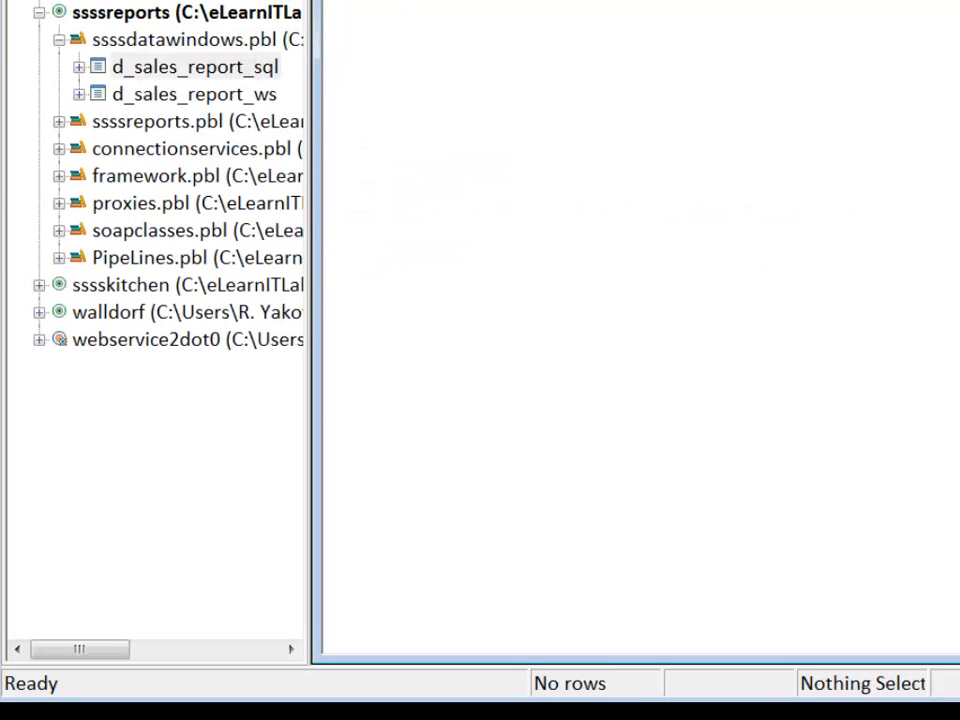
pyautogui.doubleClick(194, 66)
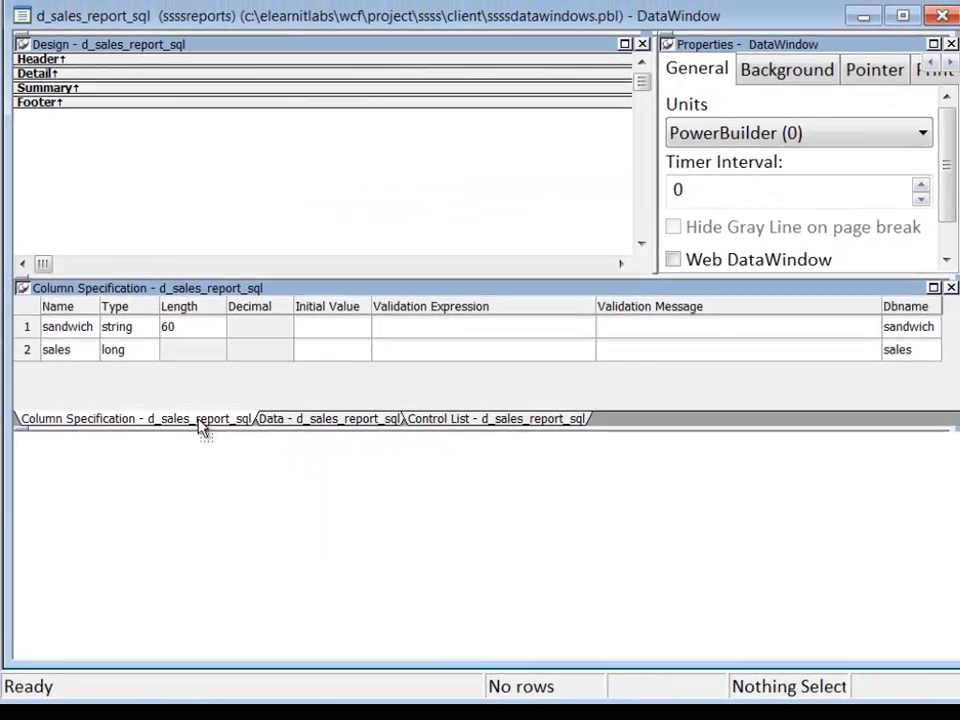
pyautogui.moveTo(245, 488)
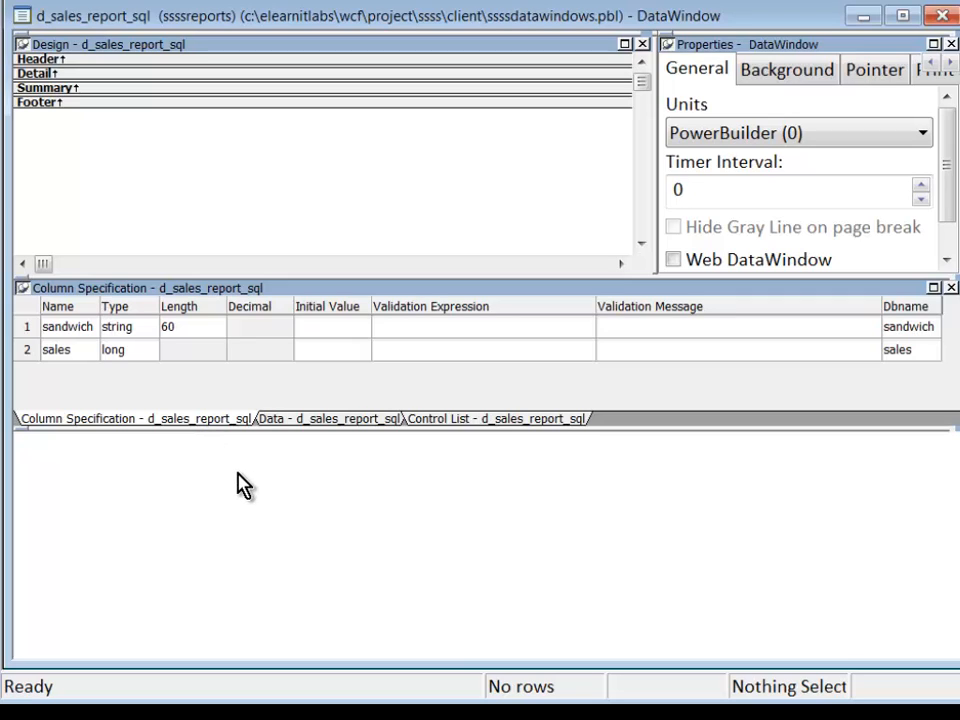
pyautogui.rightClick(245, 485)
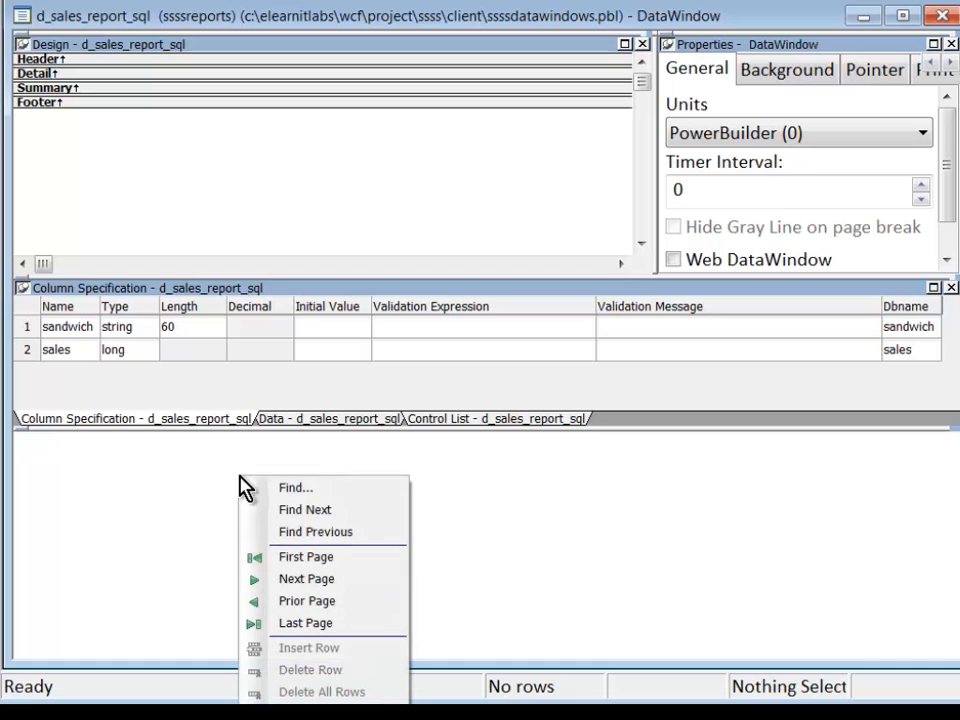
pyautogui.click(210, 458)
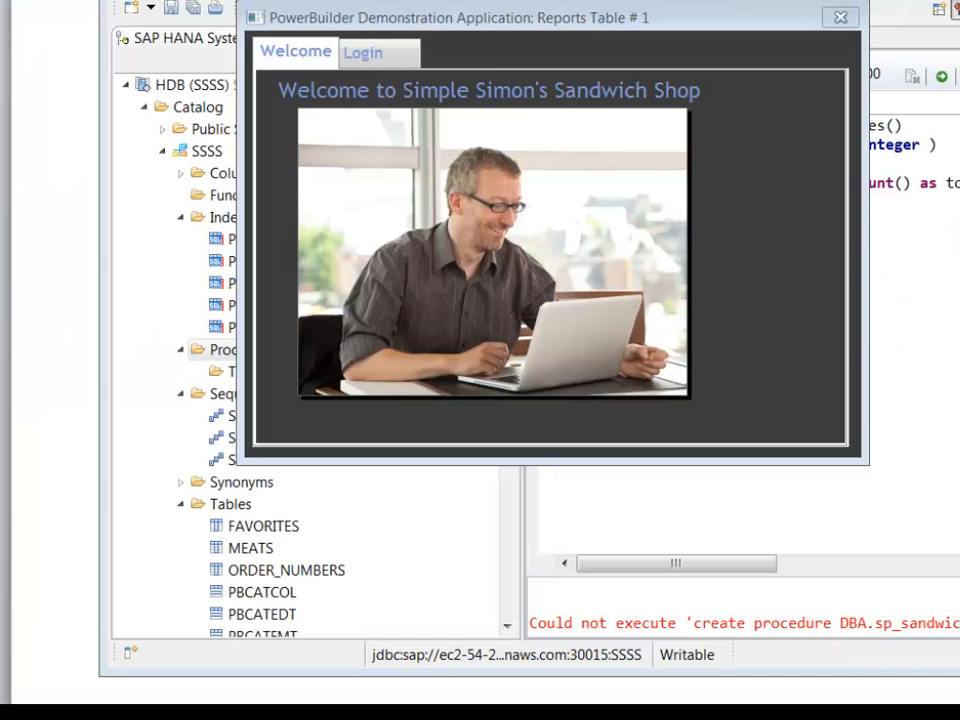
# Connect the demo app to EAS Demo DB V125 and view the Sales Report pie chart.
pyautogui.click(362, 52)
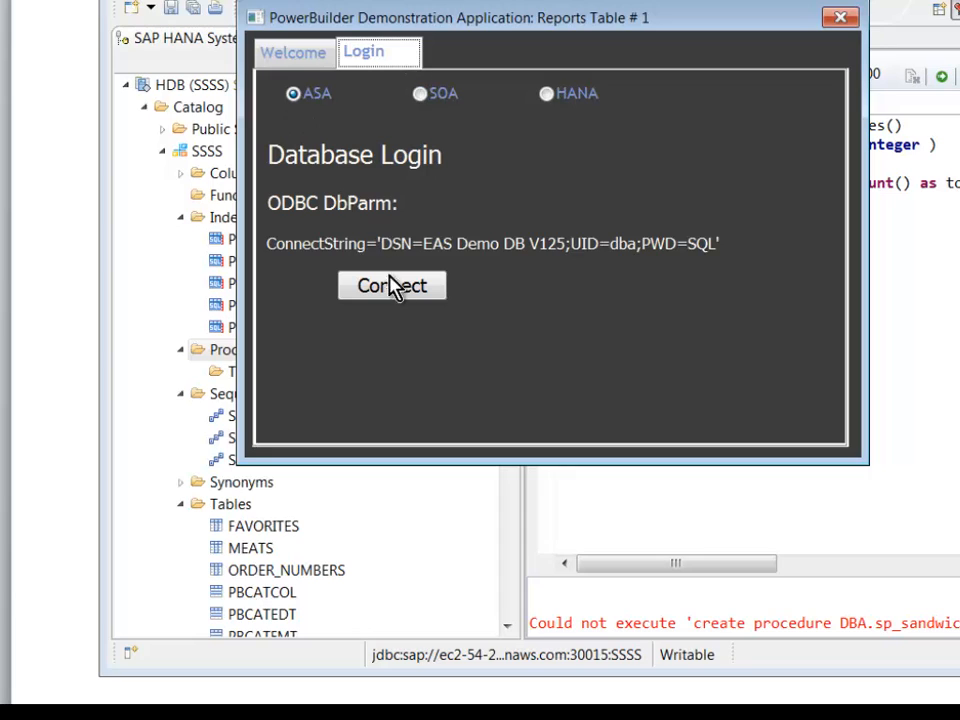
pyautogui.click(391, 285)
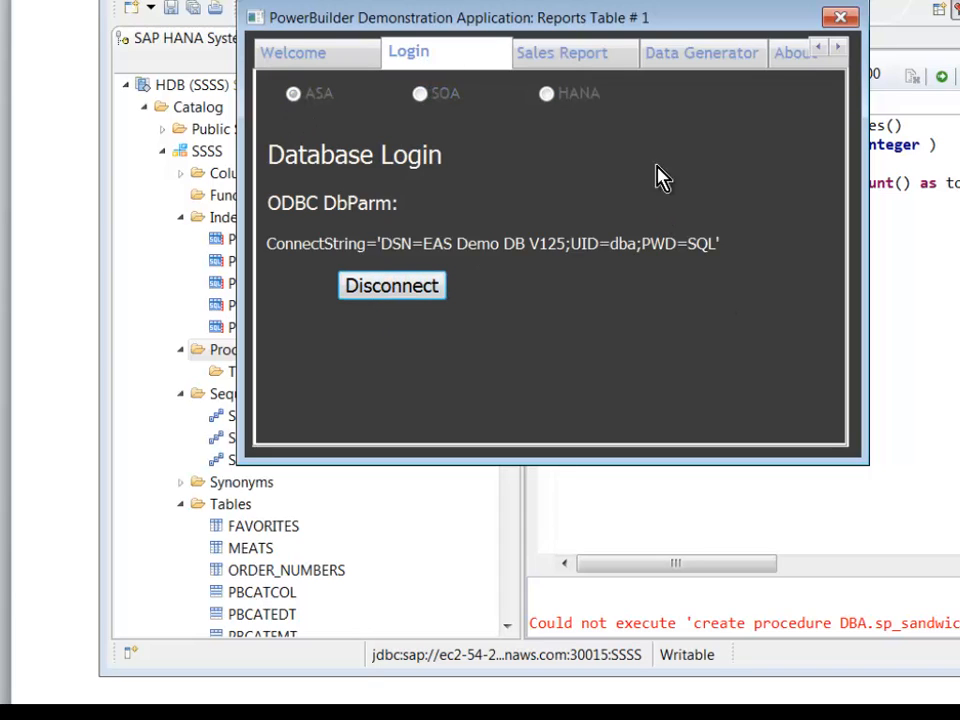
pyautogui.click(562, 52)
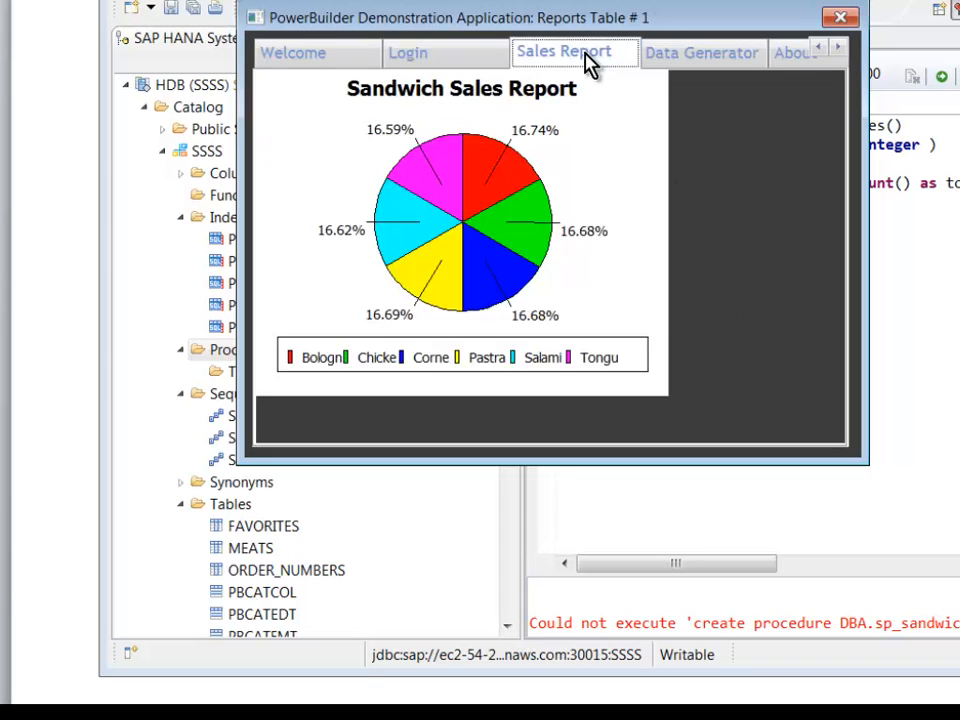
pyautogui.moveTo(615, 365)
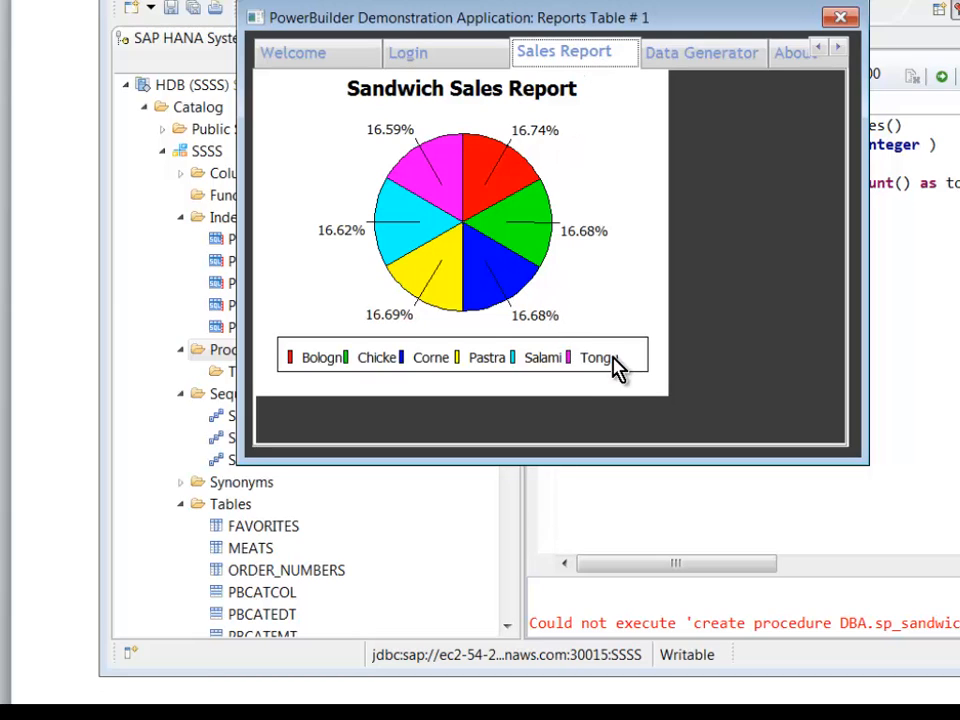
pyautogui.moveTo(665, 373)
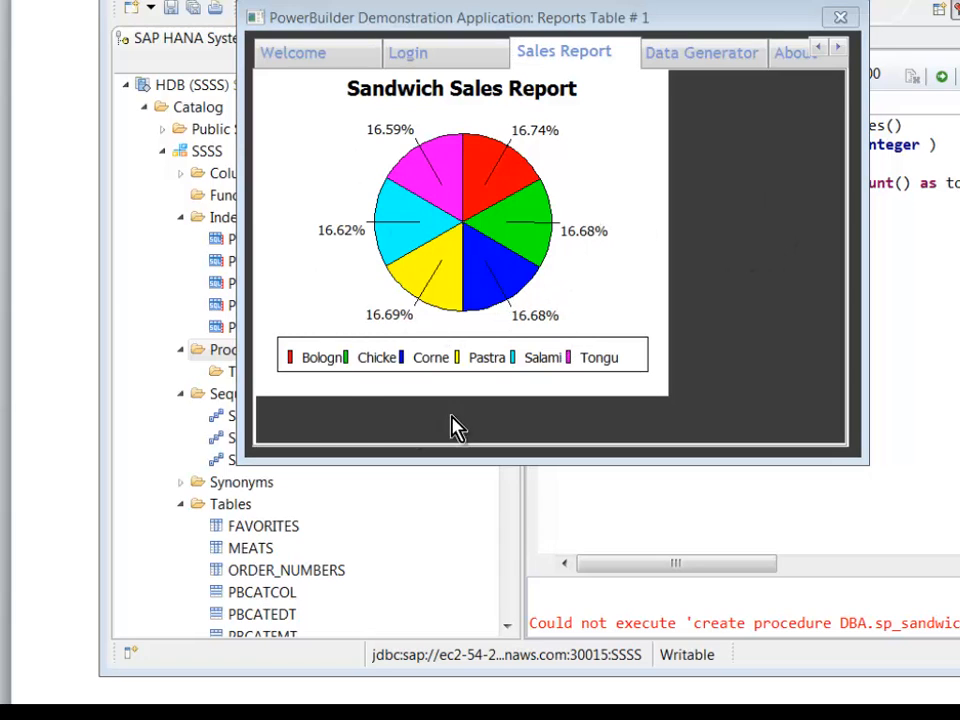
pyautogui.moveTo(610, 380)
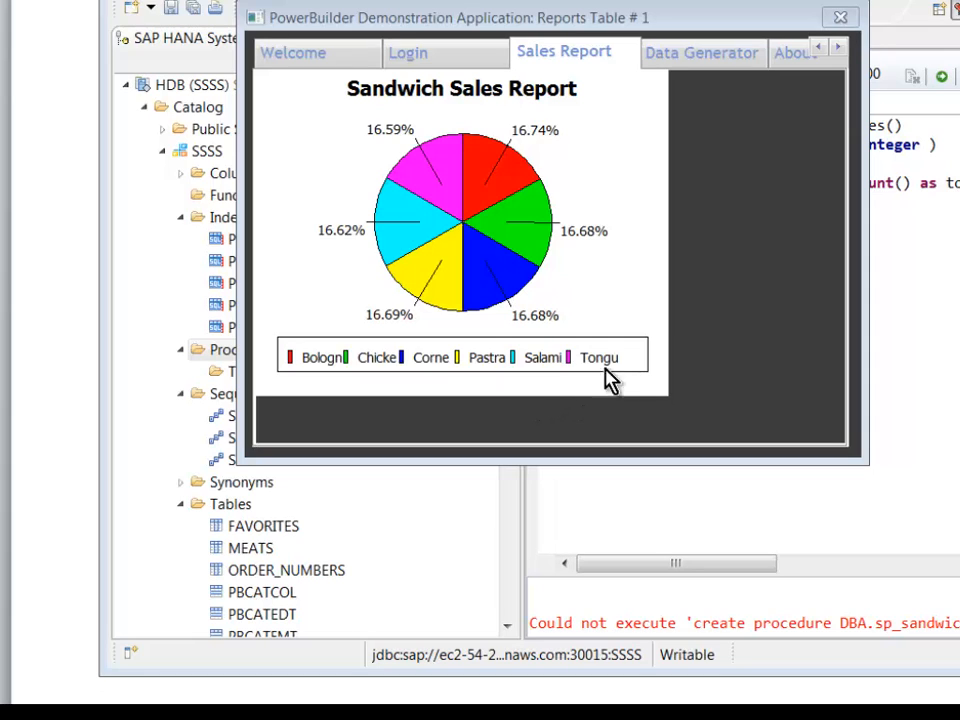
pyautogui.moveTo(610, 385)
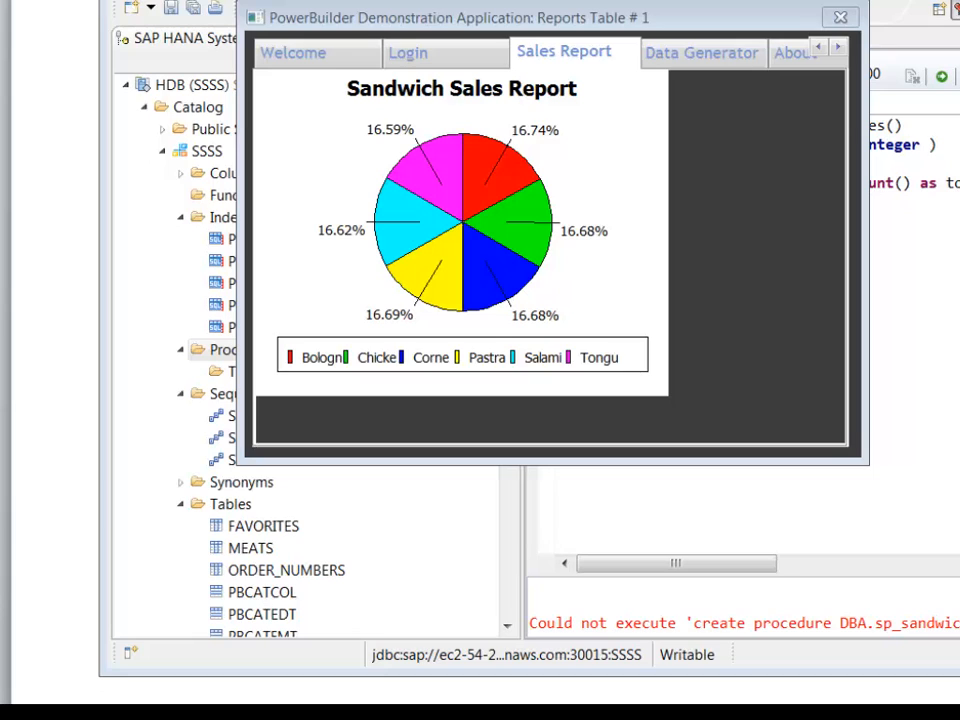
pyautogui.moveTo(720, 140)
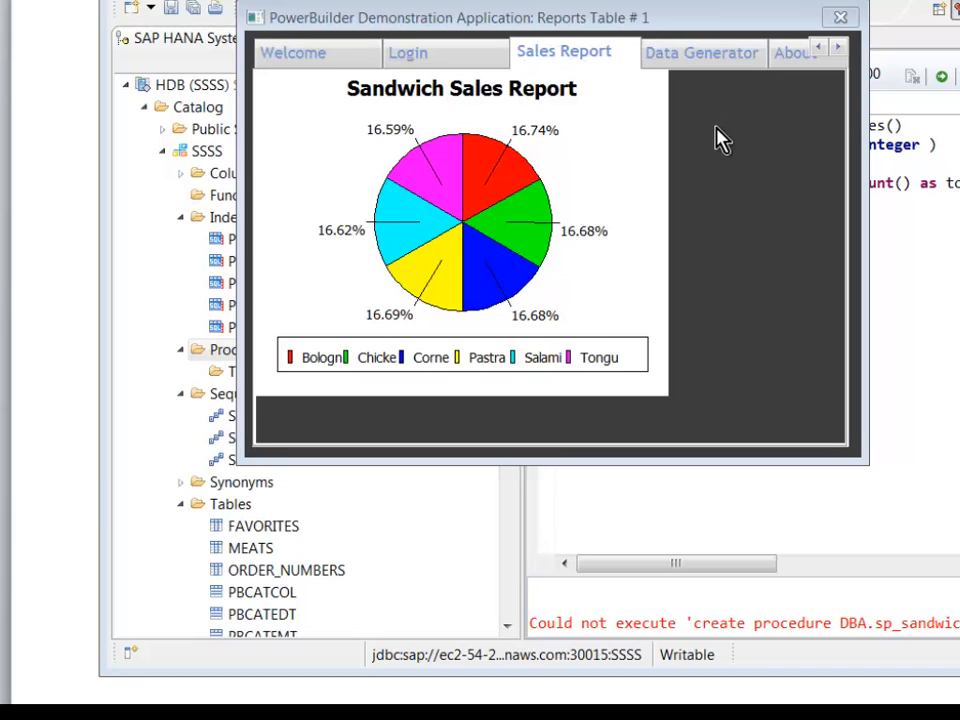
pyautogui.moveTo(830, 85)
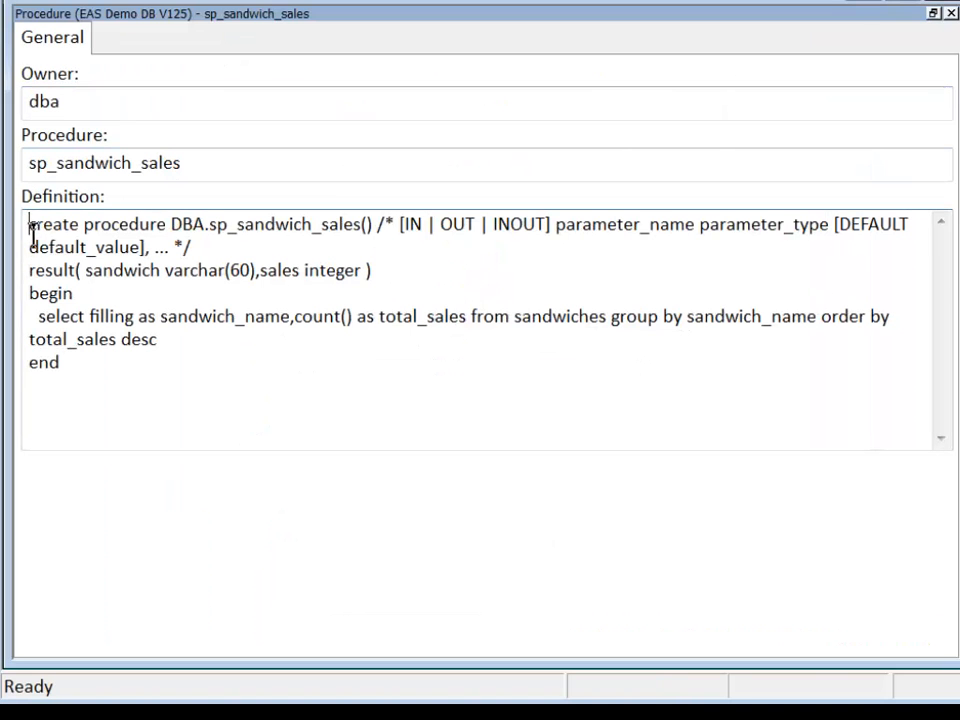
# Select all of the sp_sandwich_sales definition text for copying.
pyautogui.press('ctrl+a')
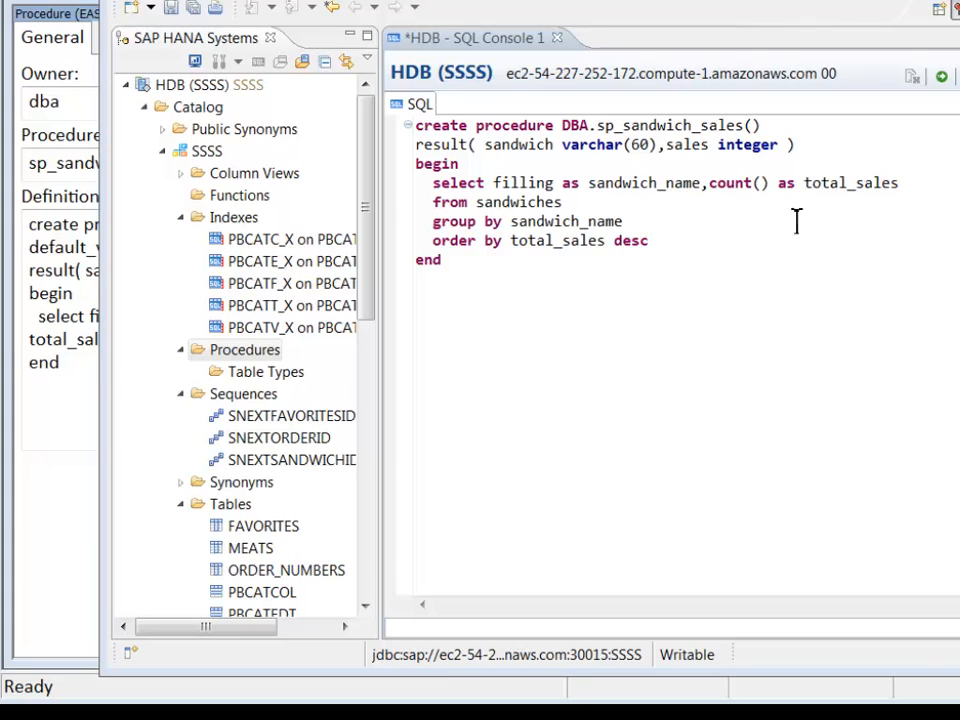
pyautogui.moveTo(858, 122)
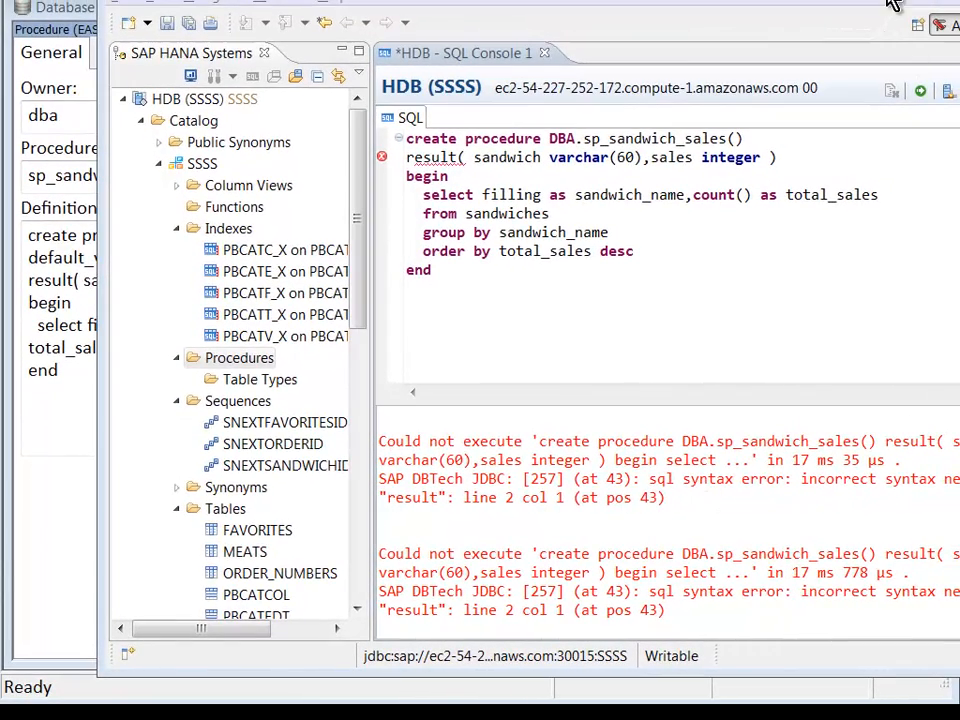
pyautogui.moveTo(890, 8)
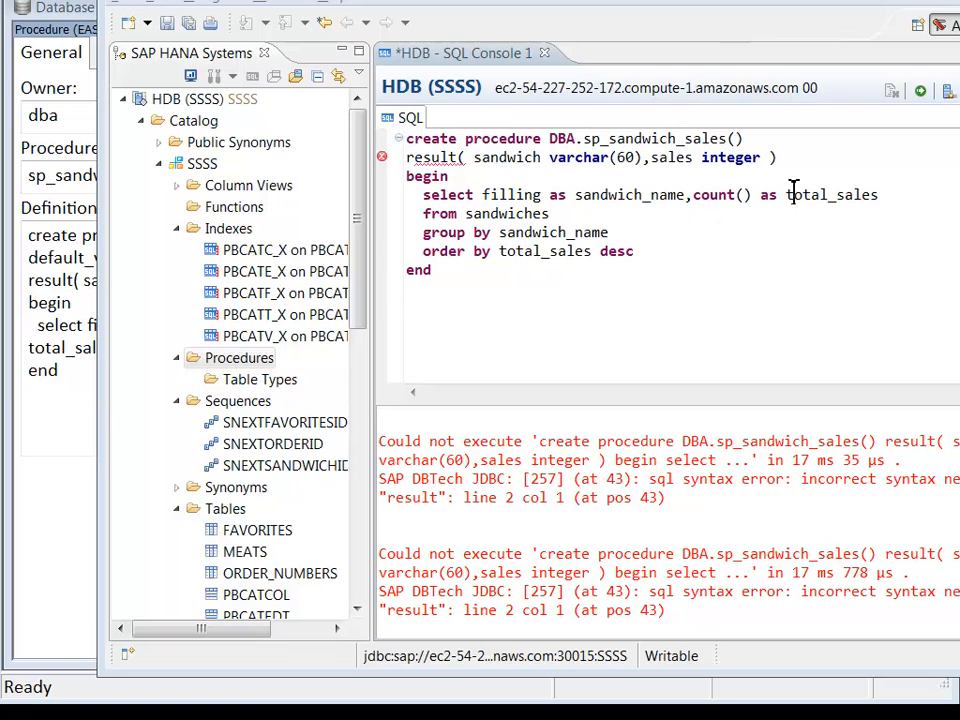
# Delete the result(...) clause from the create procedure script and execute it.
pyautogui.moveTo(405, 138); pyautogui.dragTo(785, 157)
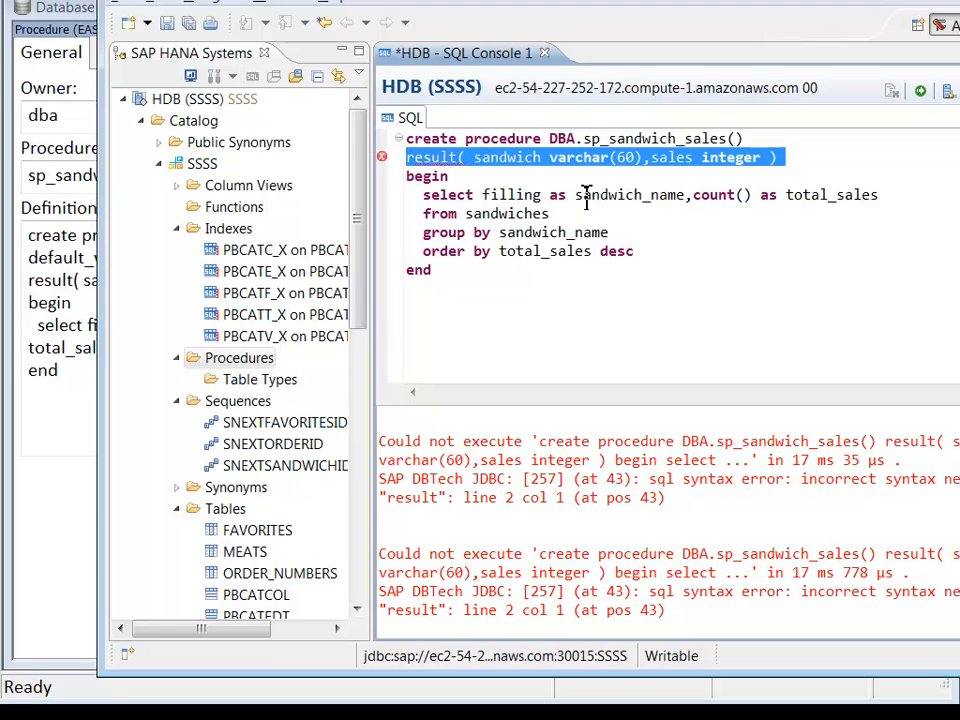
pyautogui.press('Delete')
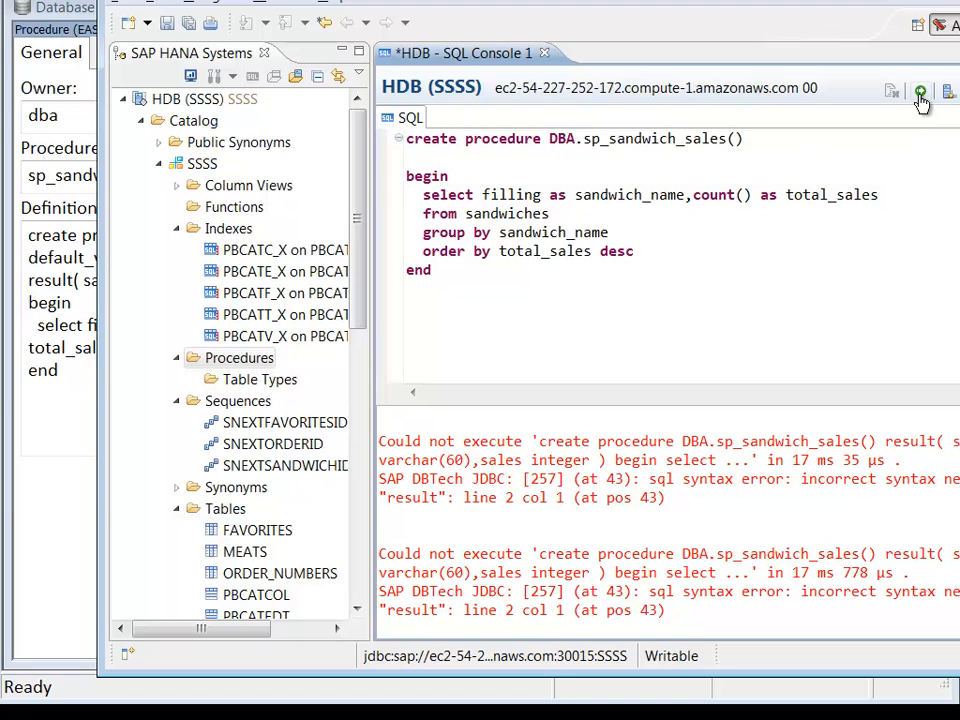
pyautogui.click(920, 91)
pyautogui.write(';')
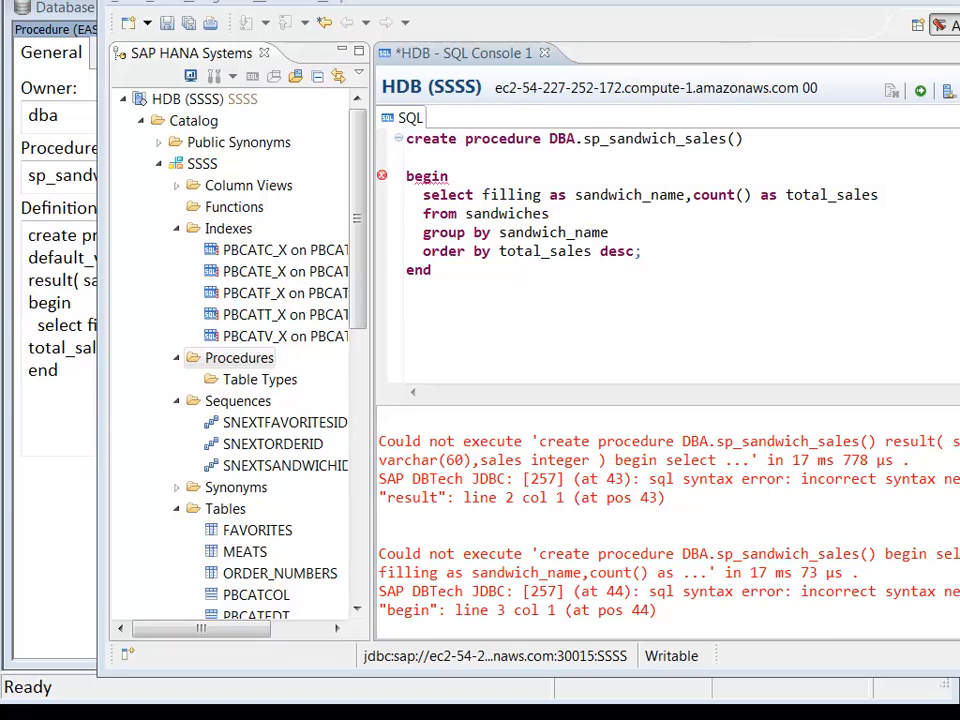
# Add 'as' after the header, a closing semicolon, and count(*), then re-execute.
pyautogui.write('as')
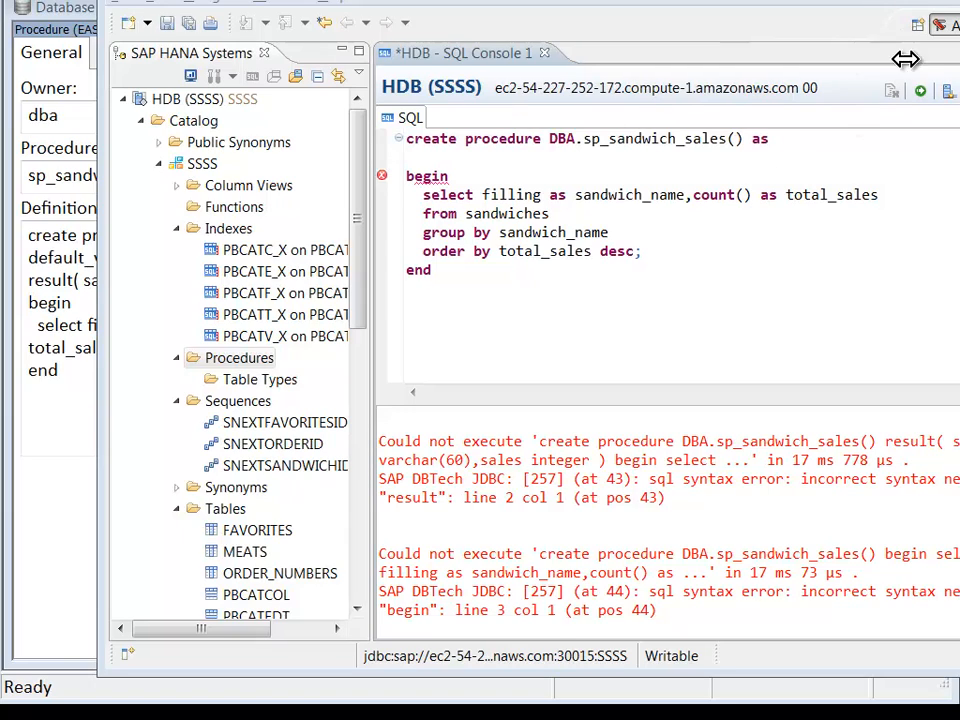
pyautogui.click(919, 91)
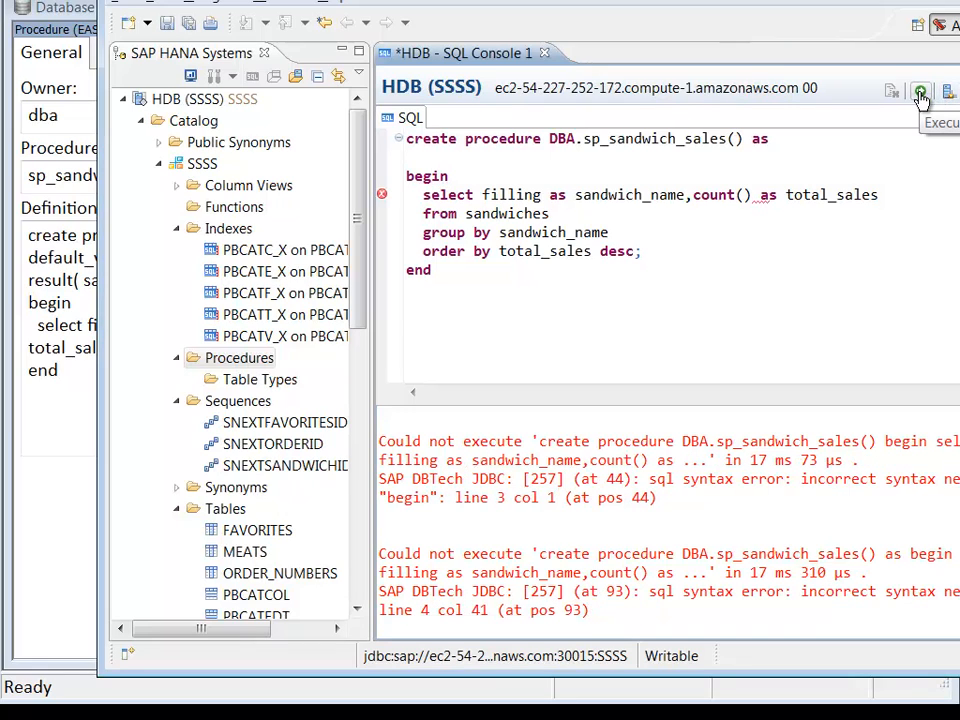
pyautogui.click(920, 91)
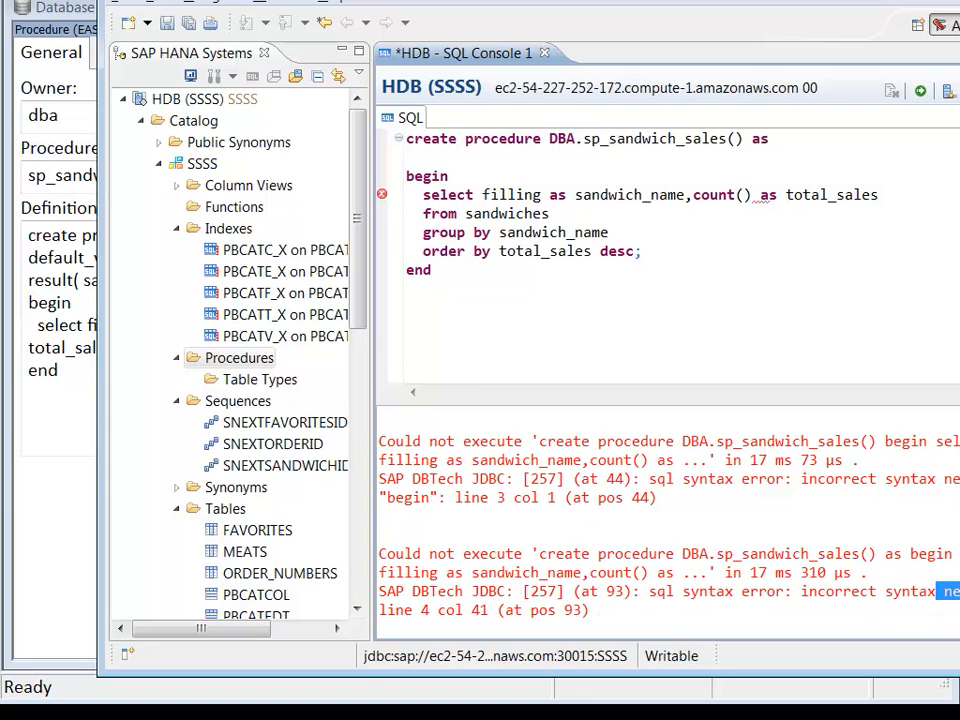
pyautogui.moveTo(888, 318)
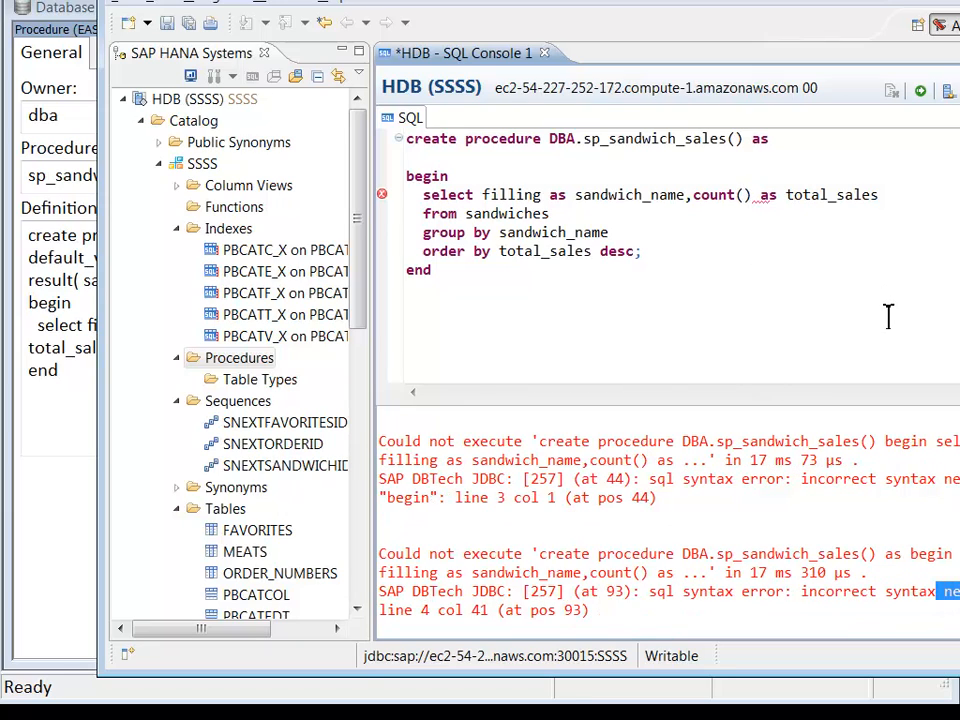
pyautogui.write('*')
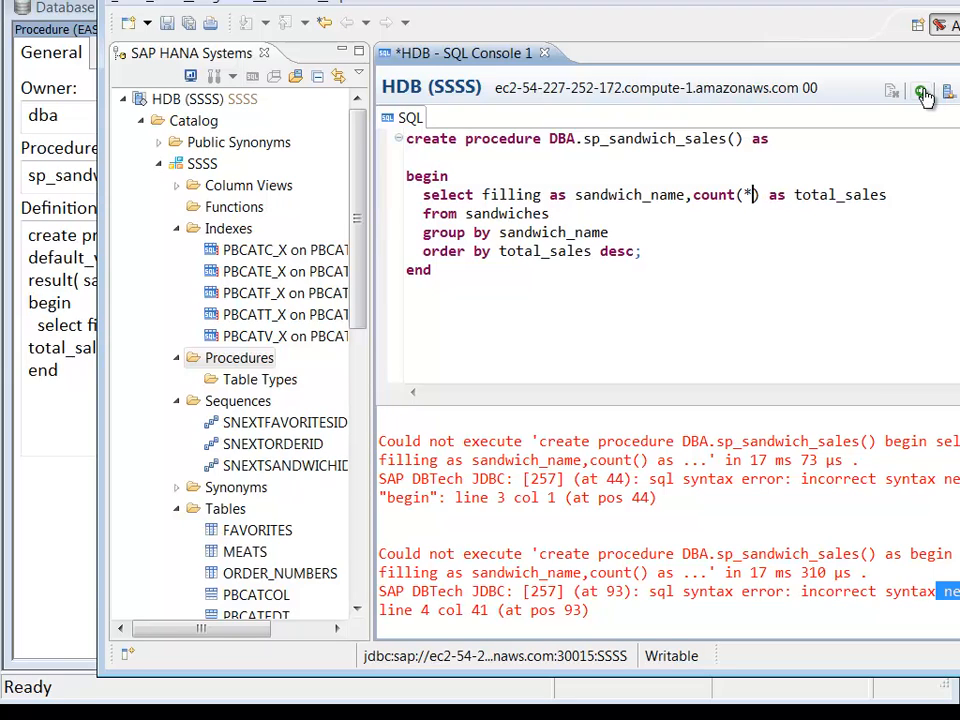
pyautogui.click(921, 91)
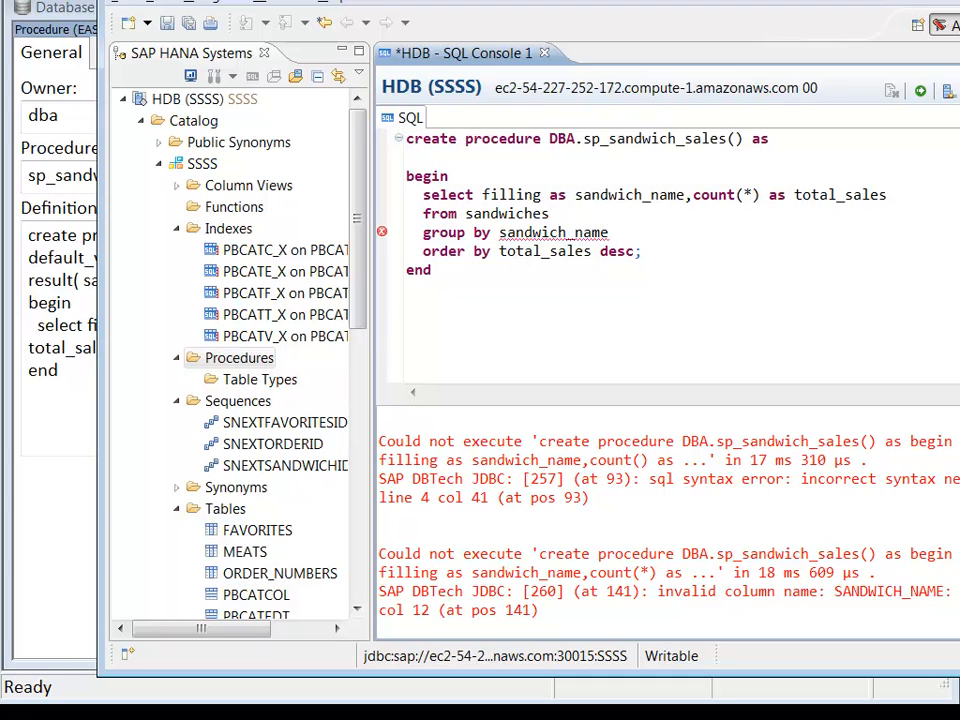
pyautogui.moveTo(557, 195)
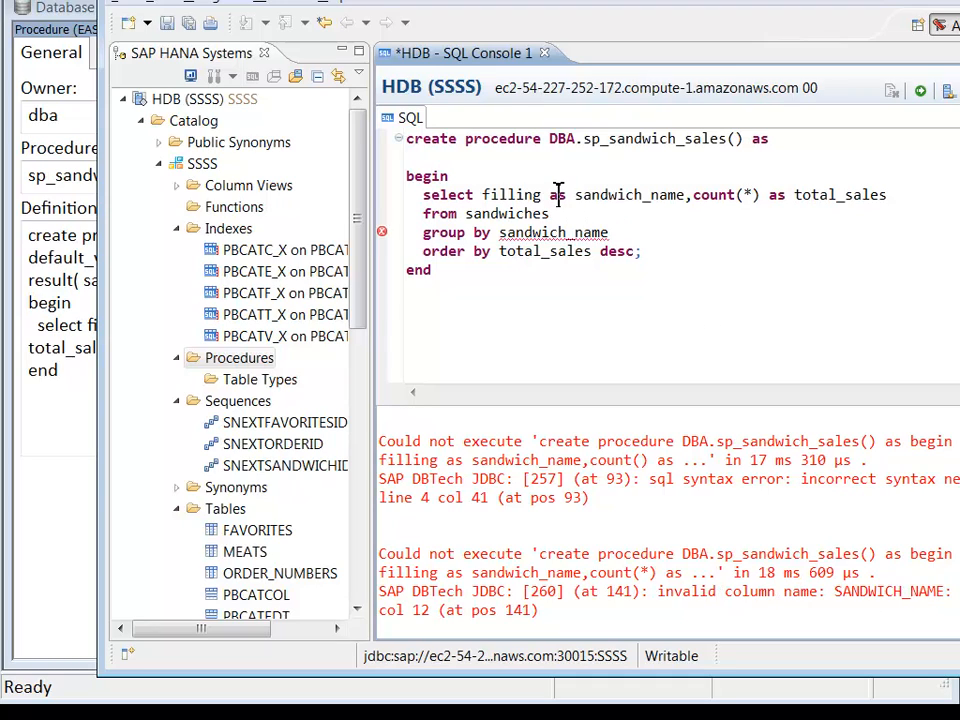
pyautogui.moveTo(820, 150)
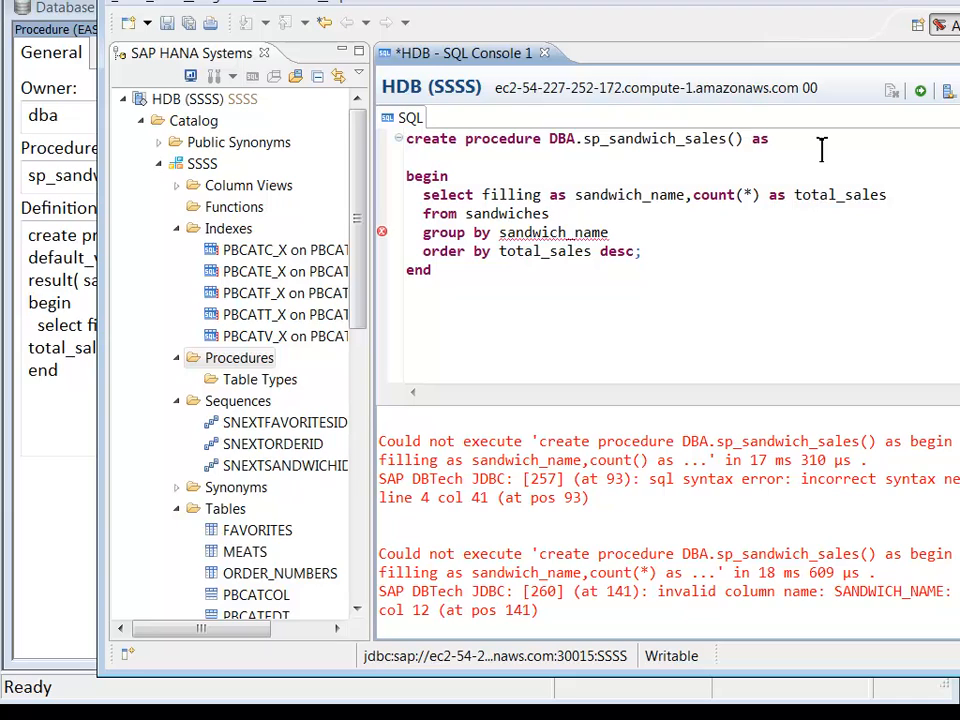
# Drop the sandwich_name alias, group by filling instead, and run the create statement.
pyautogui.doubleClick(613, 194)
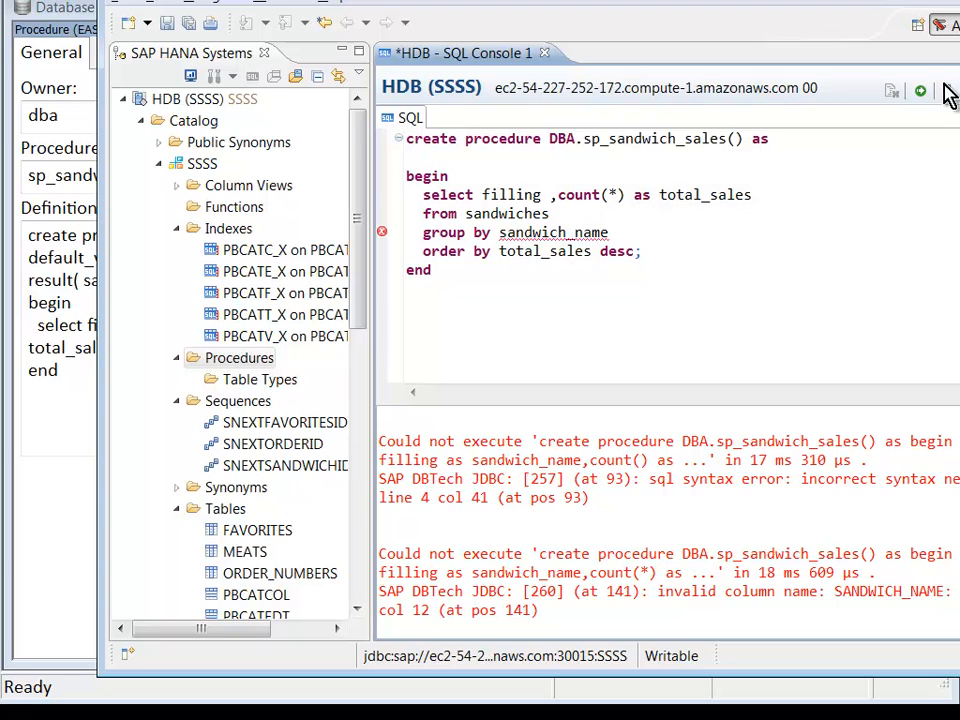
pyautogui.click(918, 91)
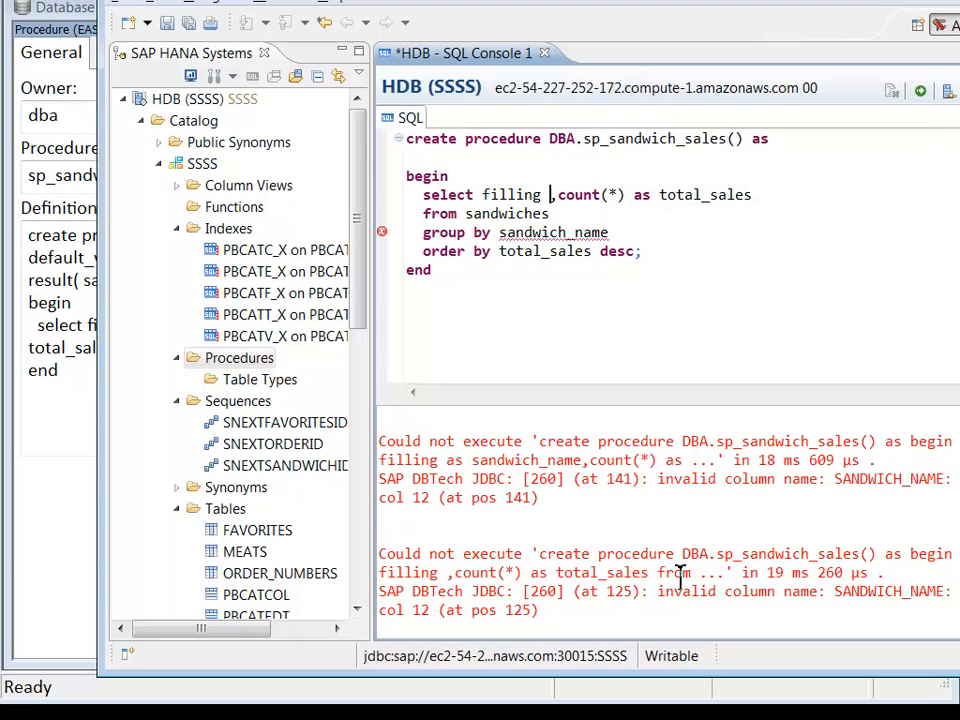
pyautogui.moveTo(840, 590)
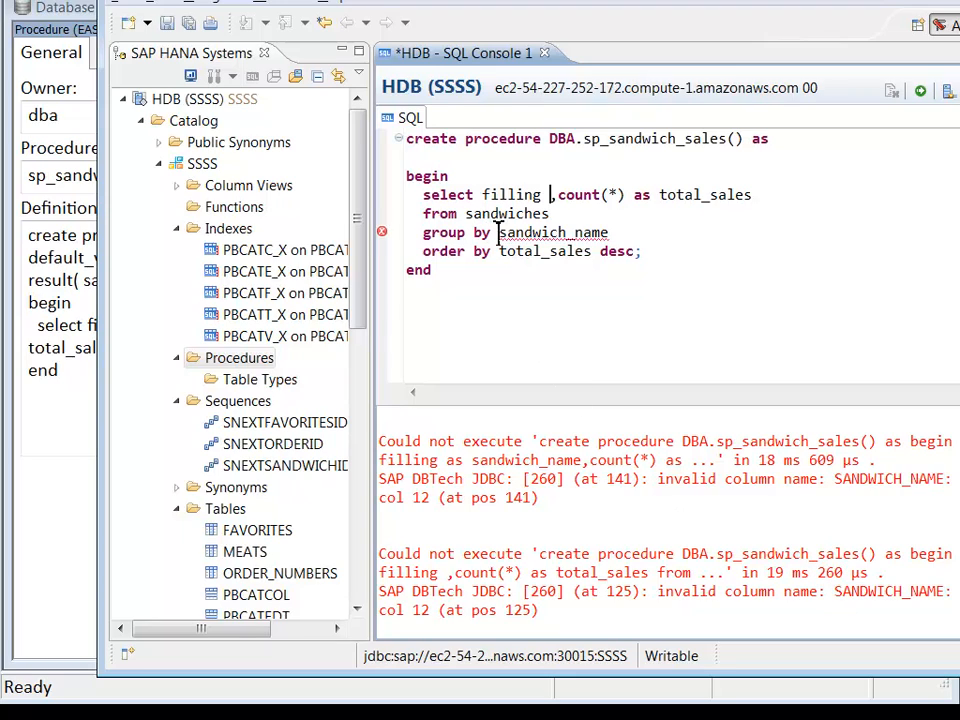
pyautogui.doubleClick(533, 232)
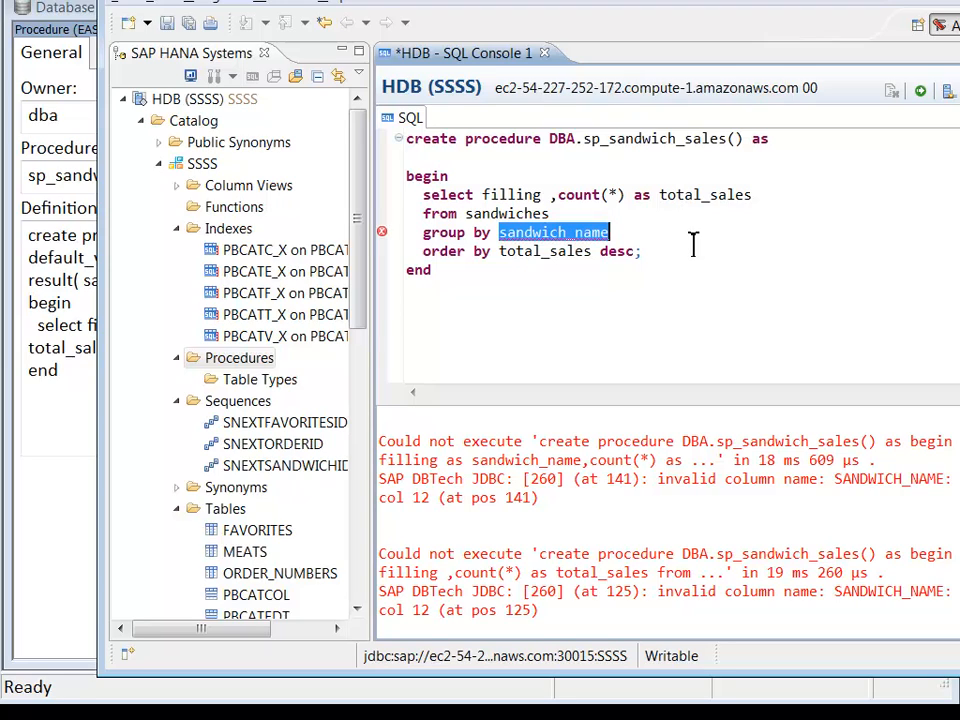
pyautogui.write('f')
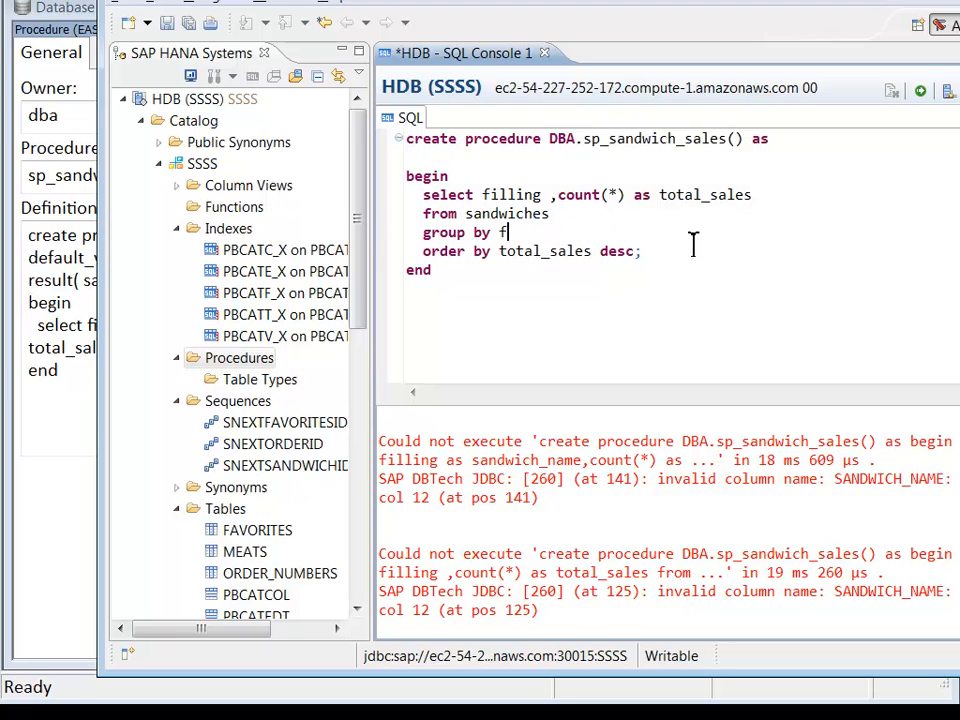
pyautogui.click(920, 91)
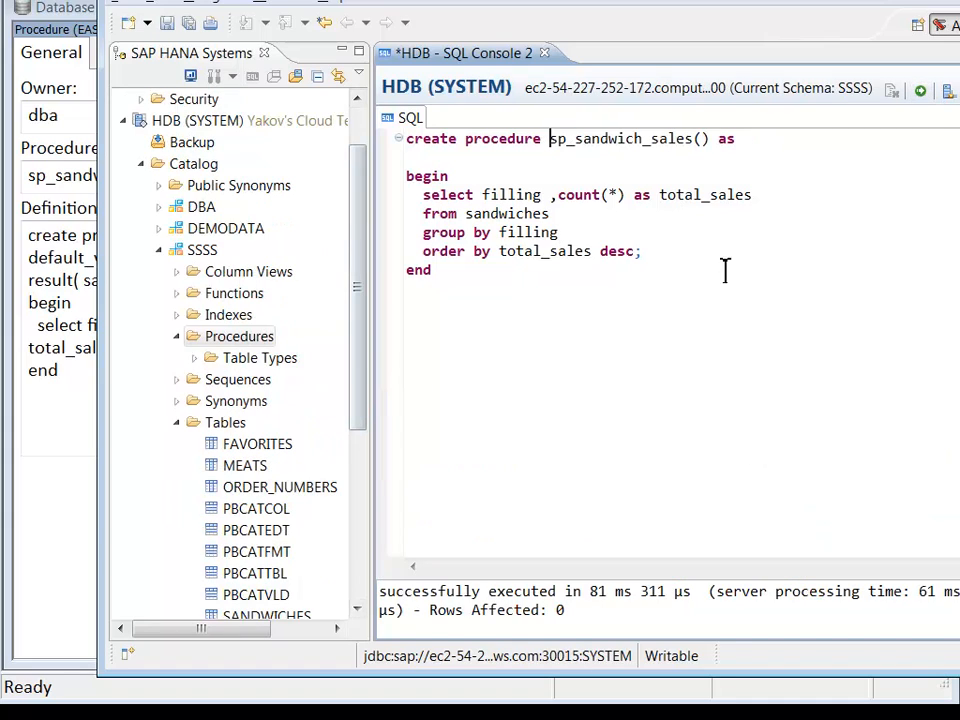
pyautogui.moveTo(228, 401)
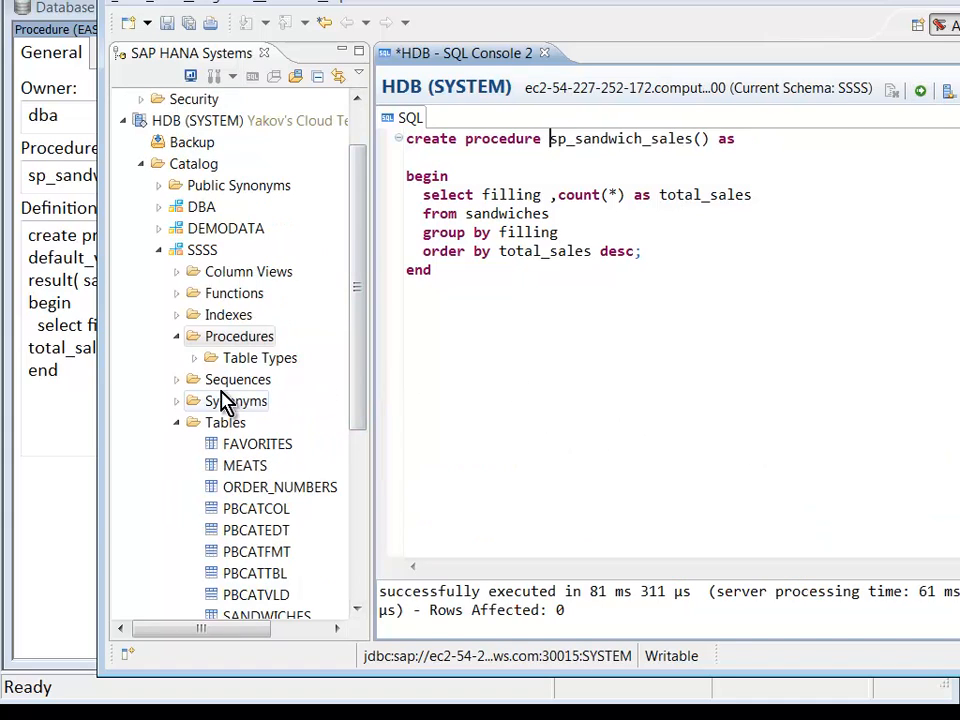
# Refresh the SSSS Procedures folder and choose an action for SP_SANDWICH_SALES.
pyautogui.rightClick(239, 336)
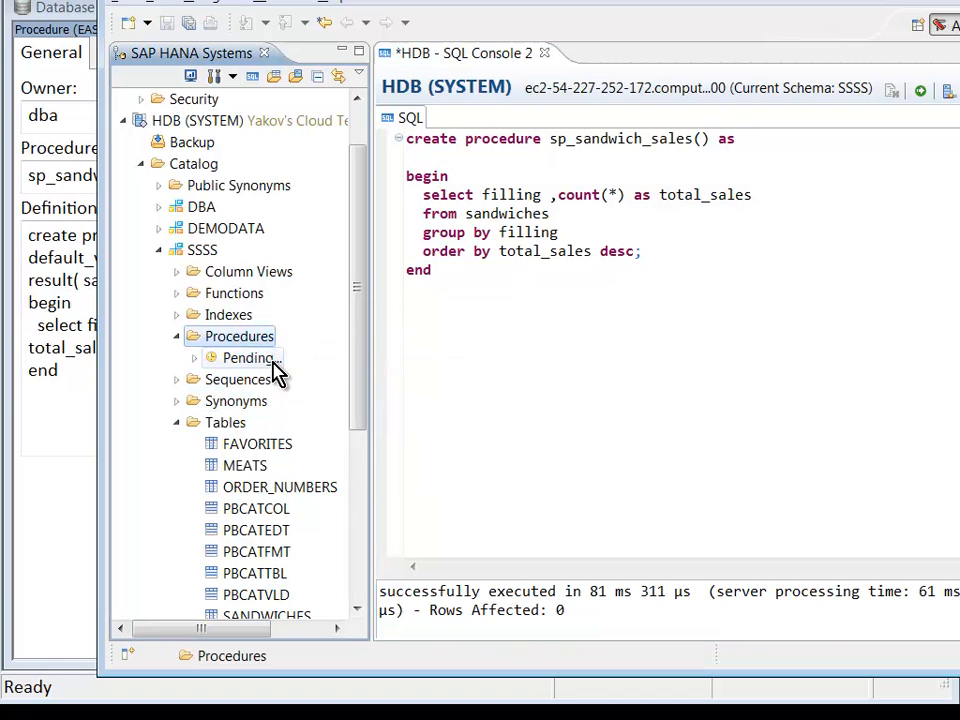
pyautogui.rightClick(240, 378)
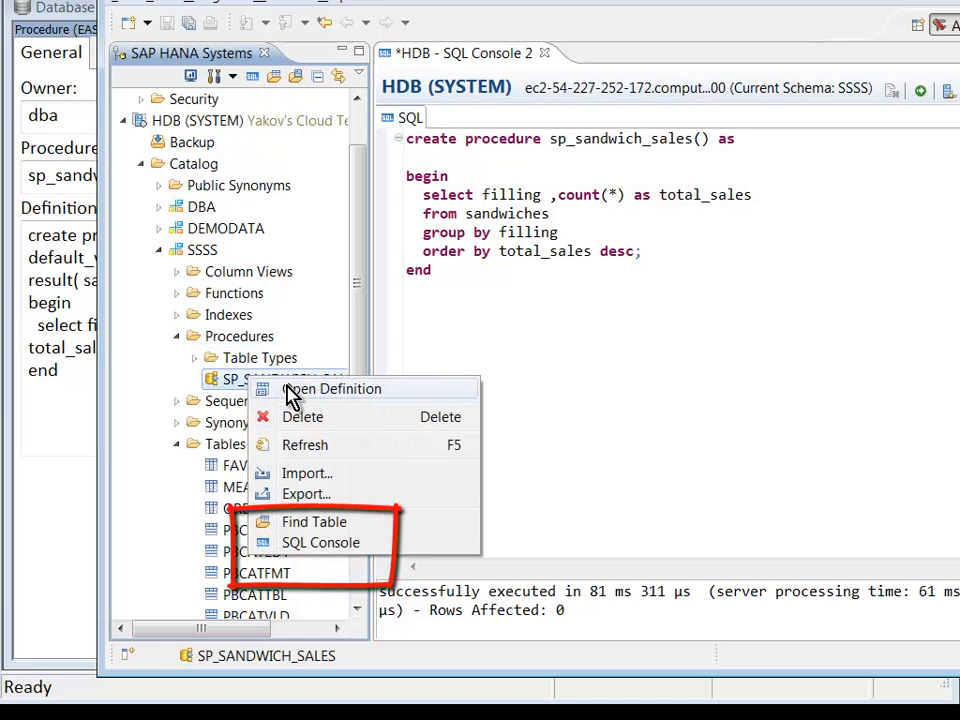
pyautogui.click(320, 542)
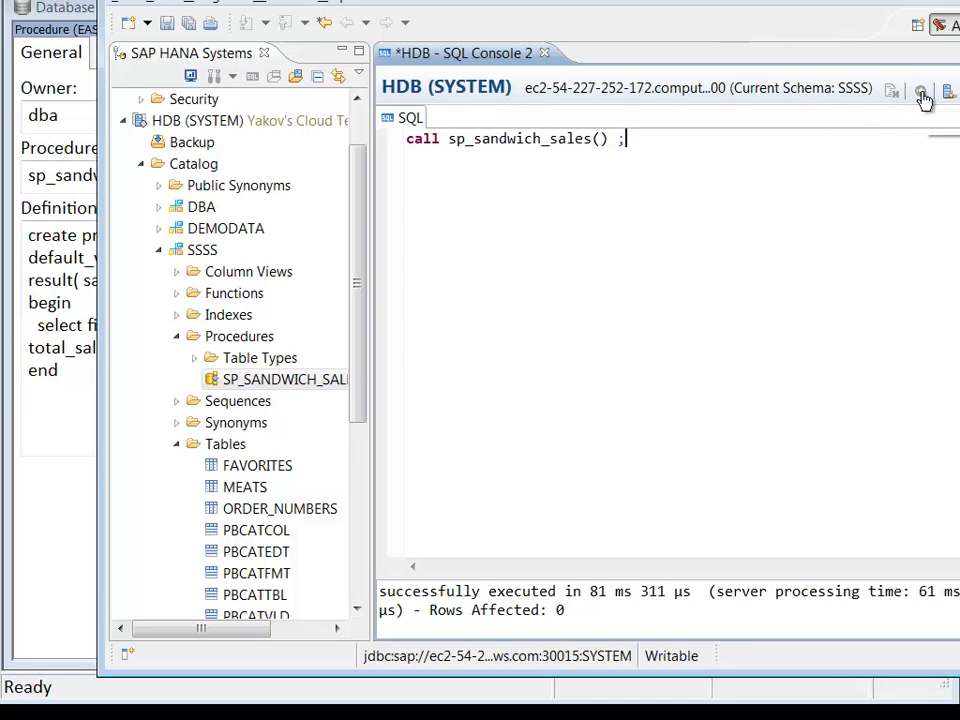
# Execute call sp_sandwich_sales(); and view the six filling sales rows.
pyautogui.click(920, 90)
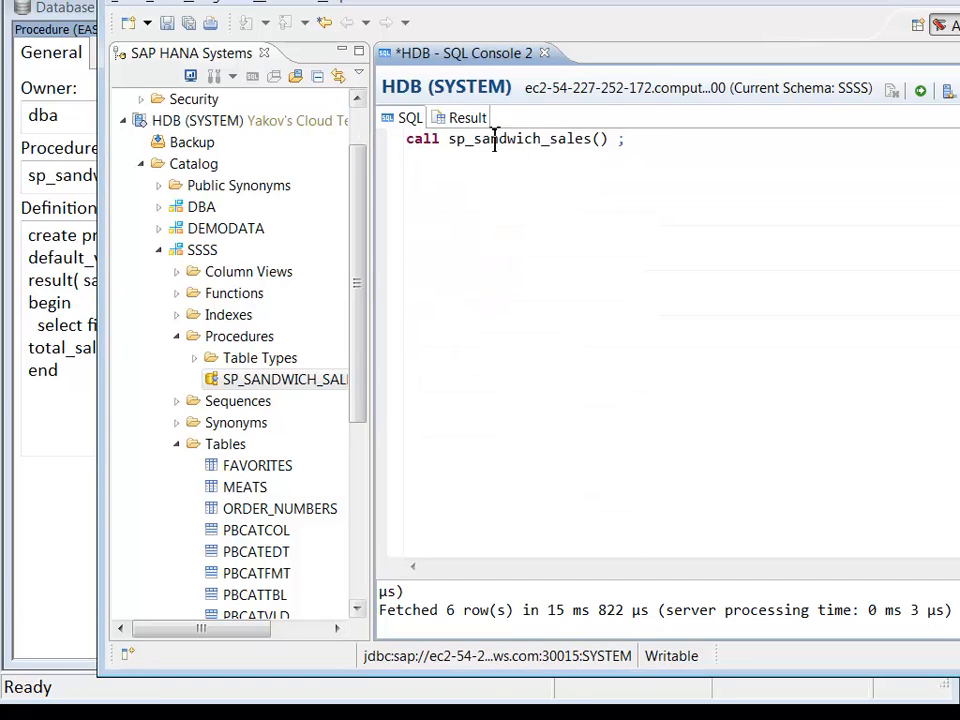
pyautogui.click(467, 117)
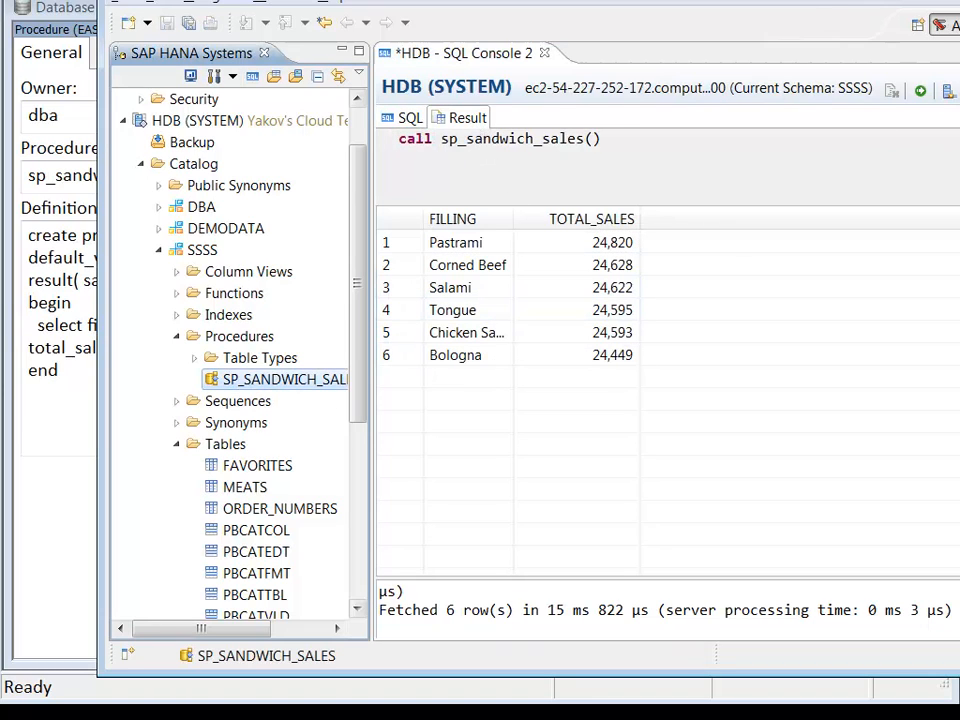
pyautogui.moveTo(760, 5)
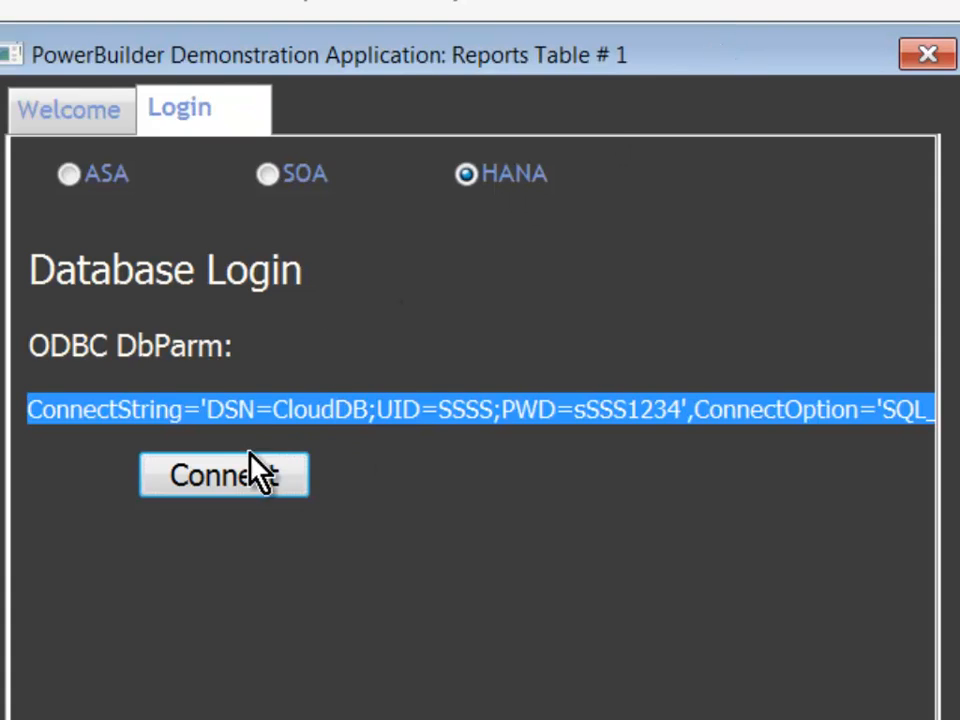
pyautogui.moveTo(535, 455)
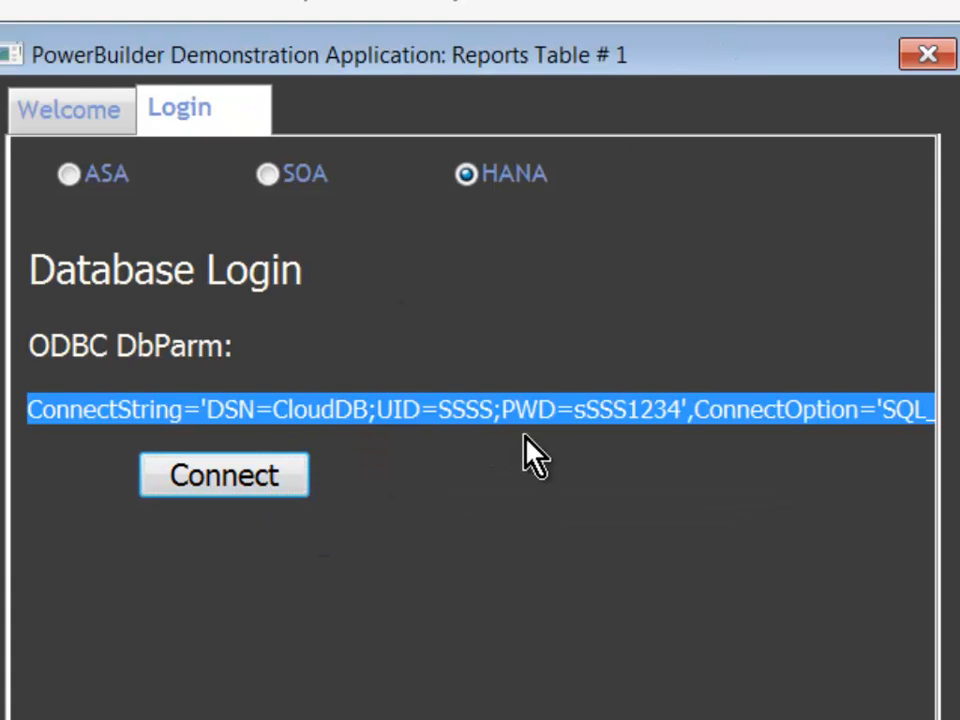
pyautogui.moveTo(485, 440)
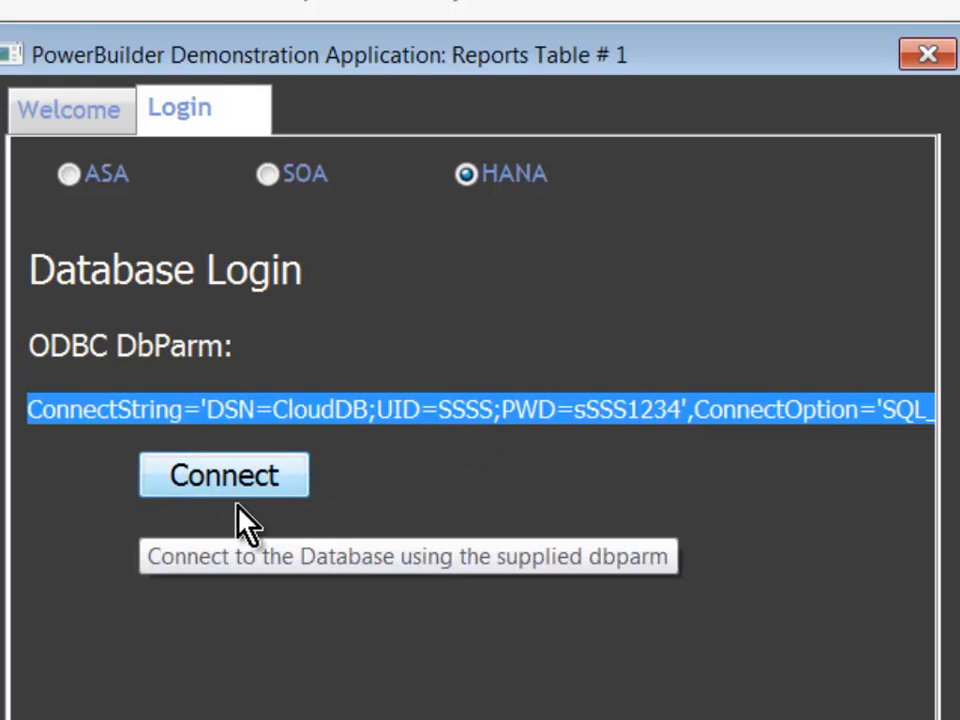
pyautogui.moveTo(250, 500)
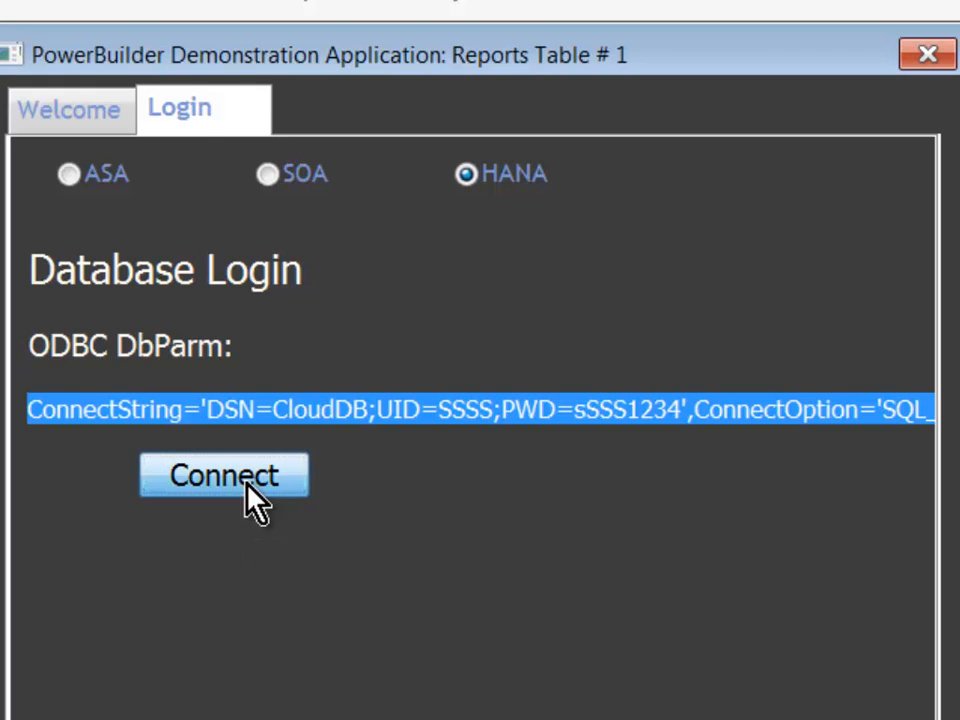
# Connect the demo app via HANA and show the Sandwich Sales Report chart.
pyautogui.click(224, 475)
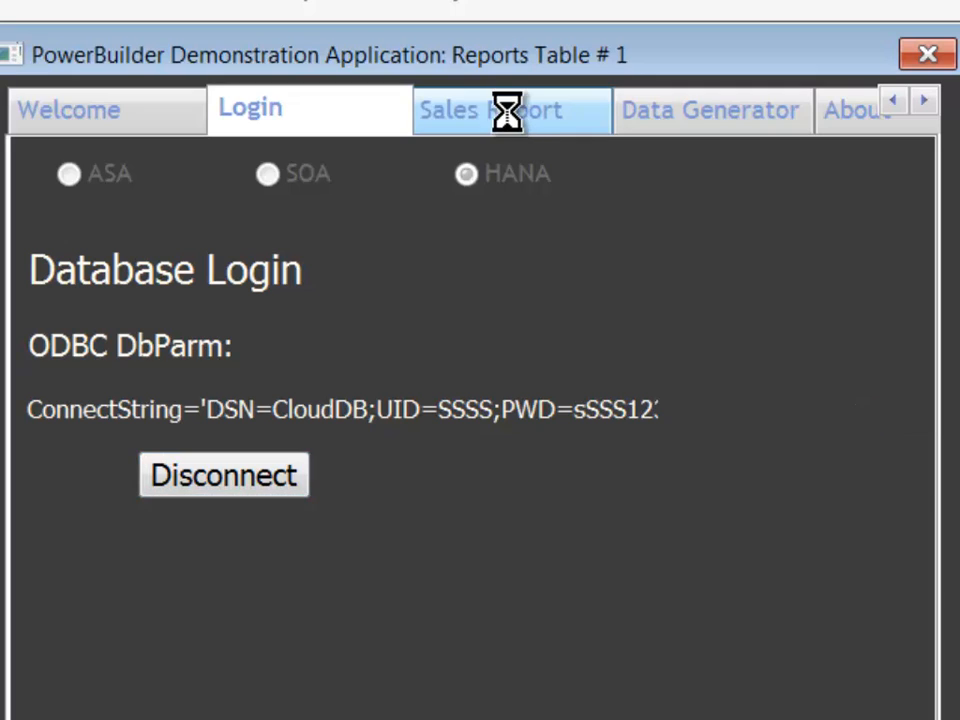
pyautogui.click(511, 109)
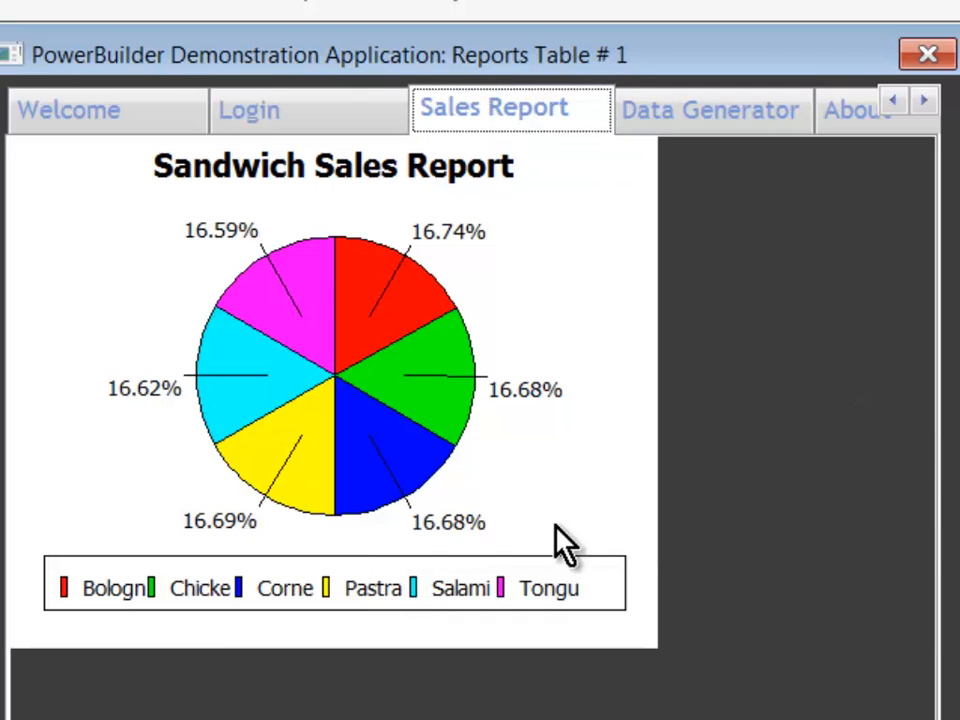